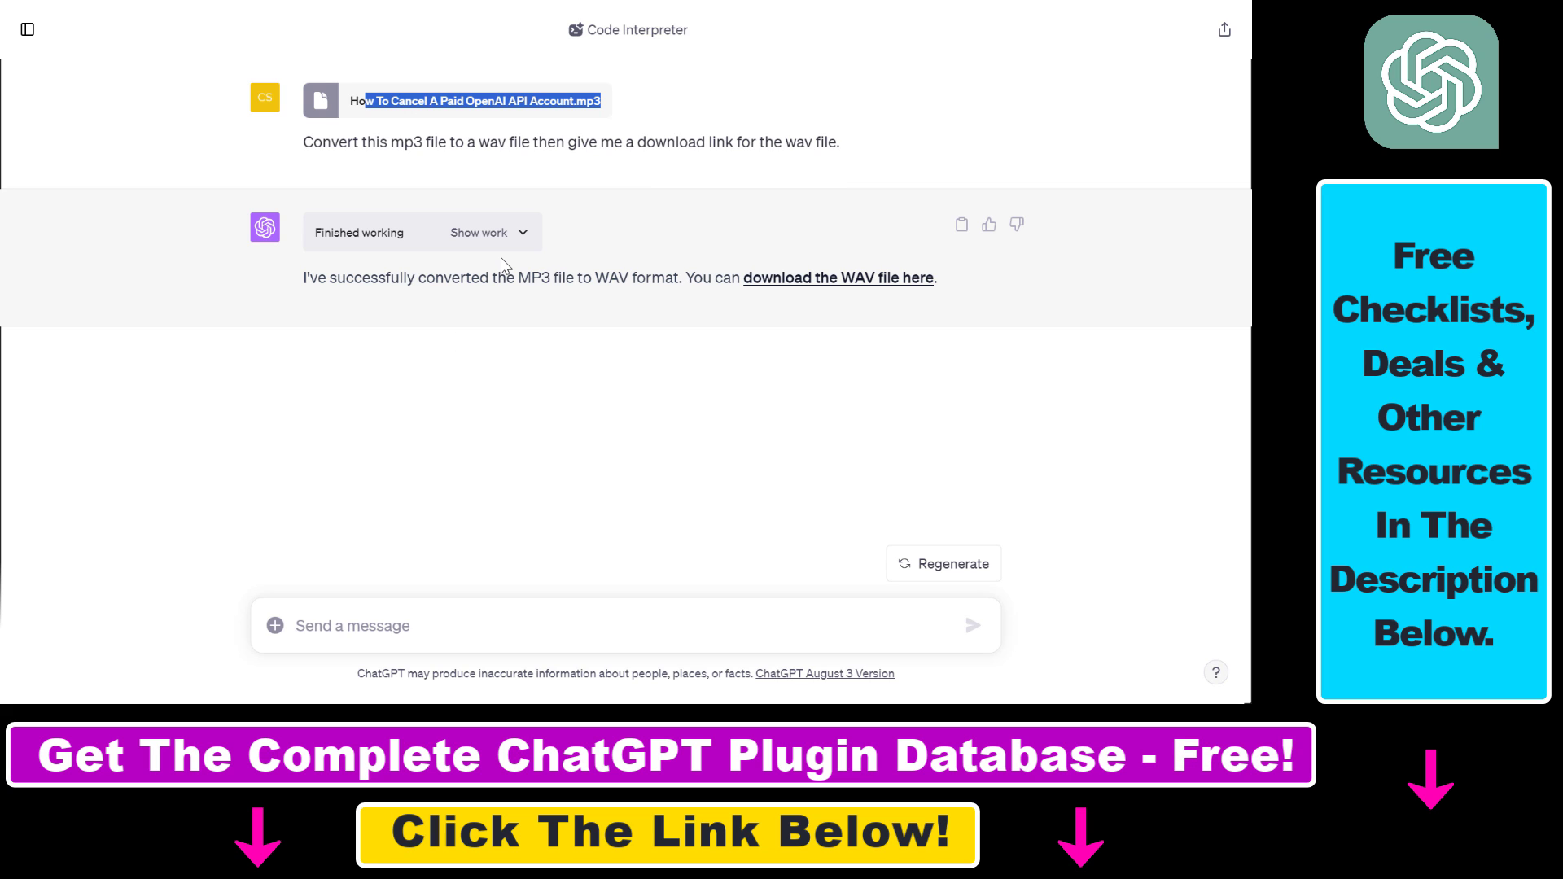
pyautogui.moveTo(478, 424)
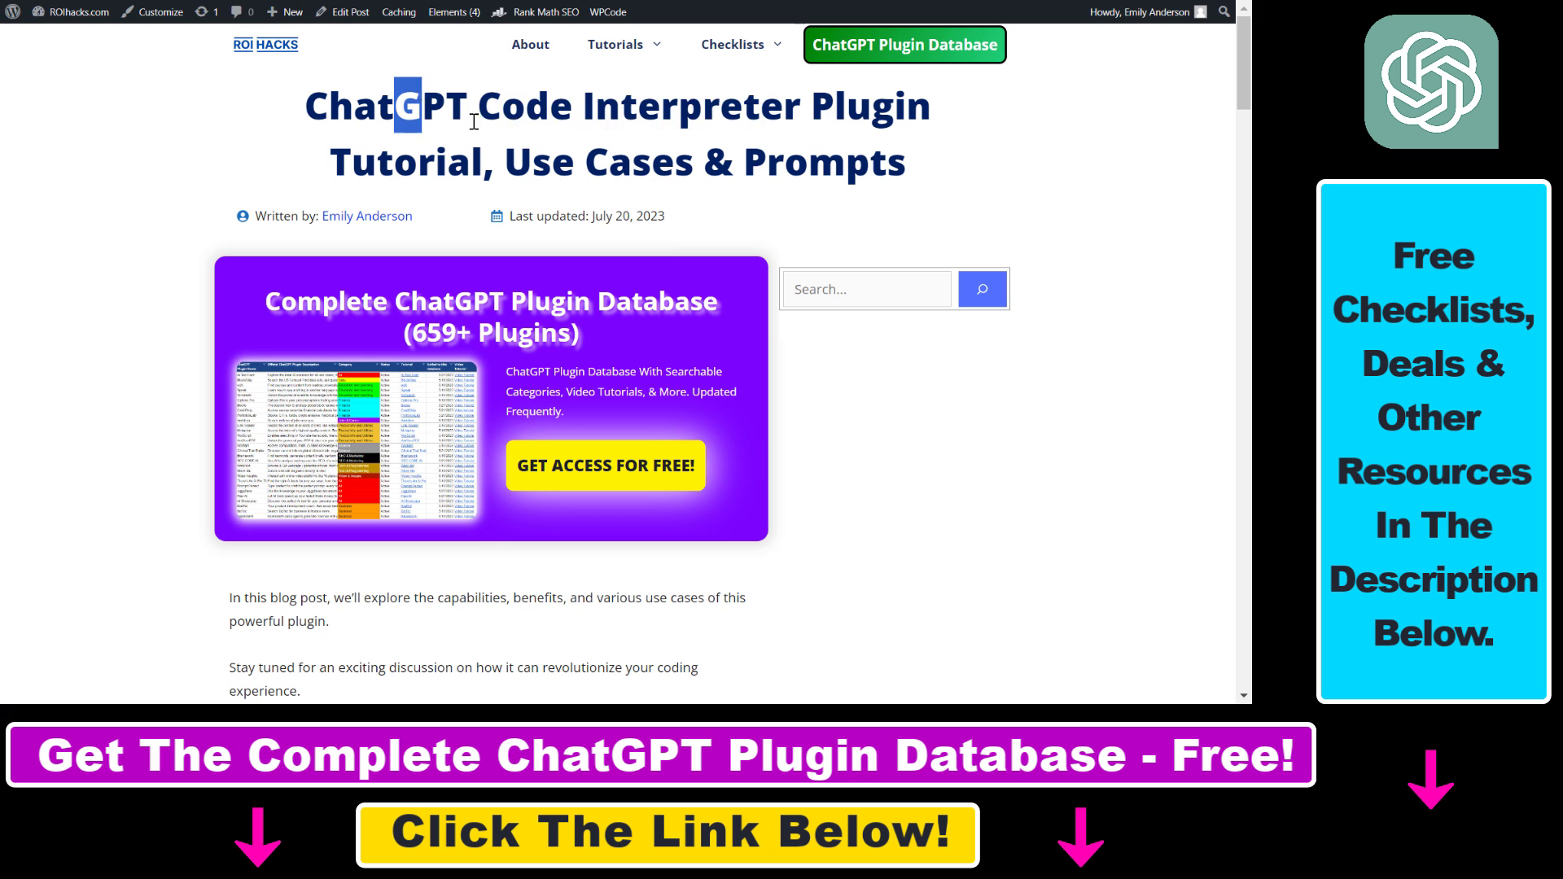
# Highlight the tutorial title and read through the 'What Is' and 'Use Cases' sections.
pyautogui.moveTo(428, 106); pyautogui.dragTo(762, 122)
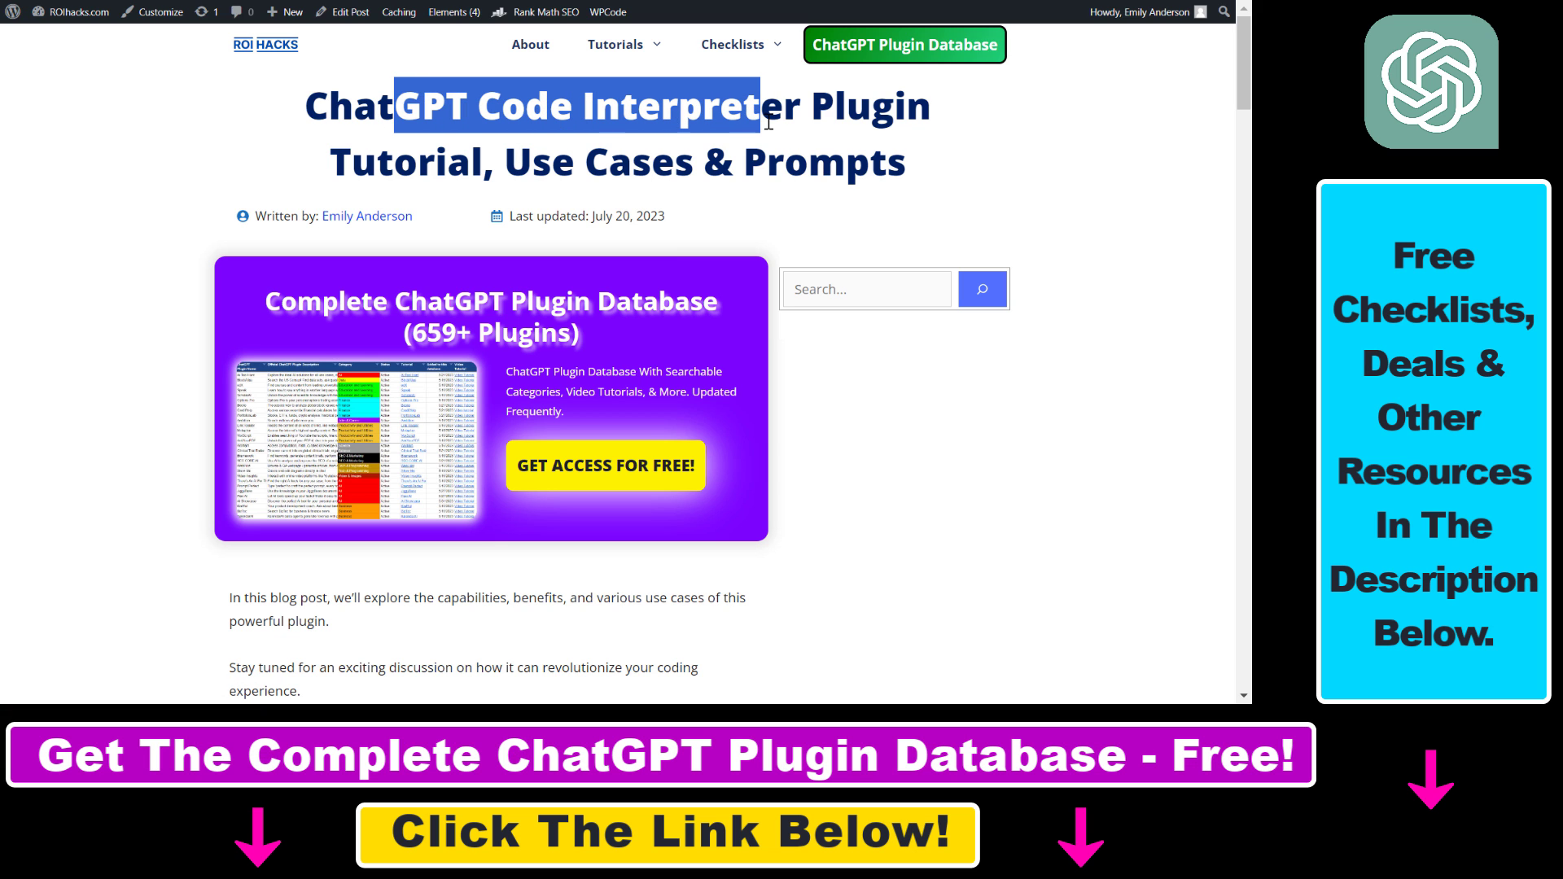
pyautogui.scroll(-3)
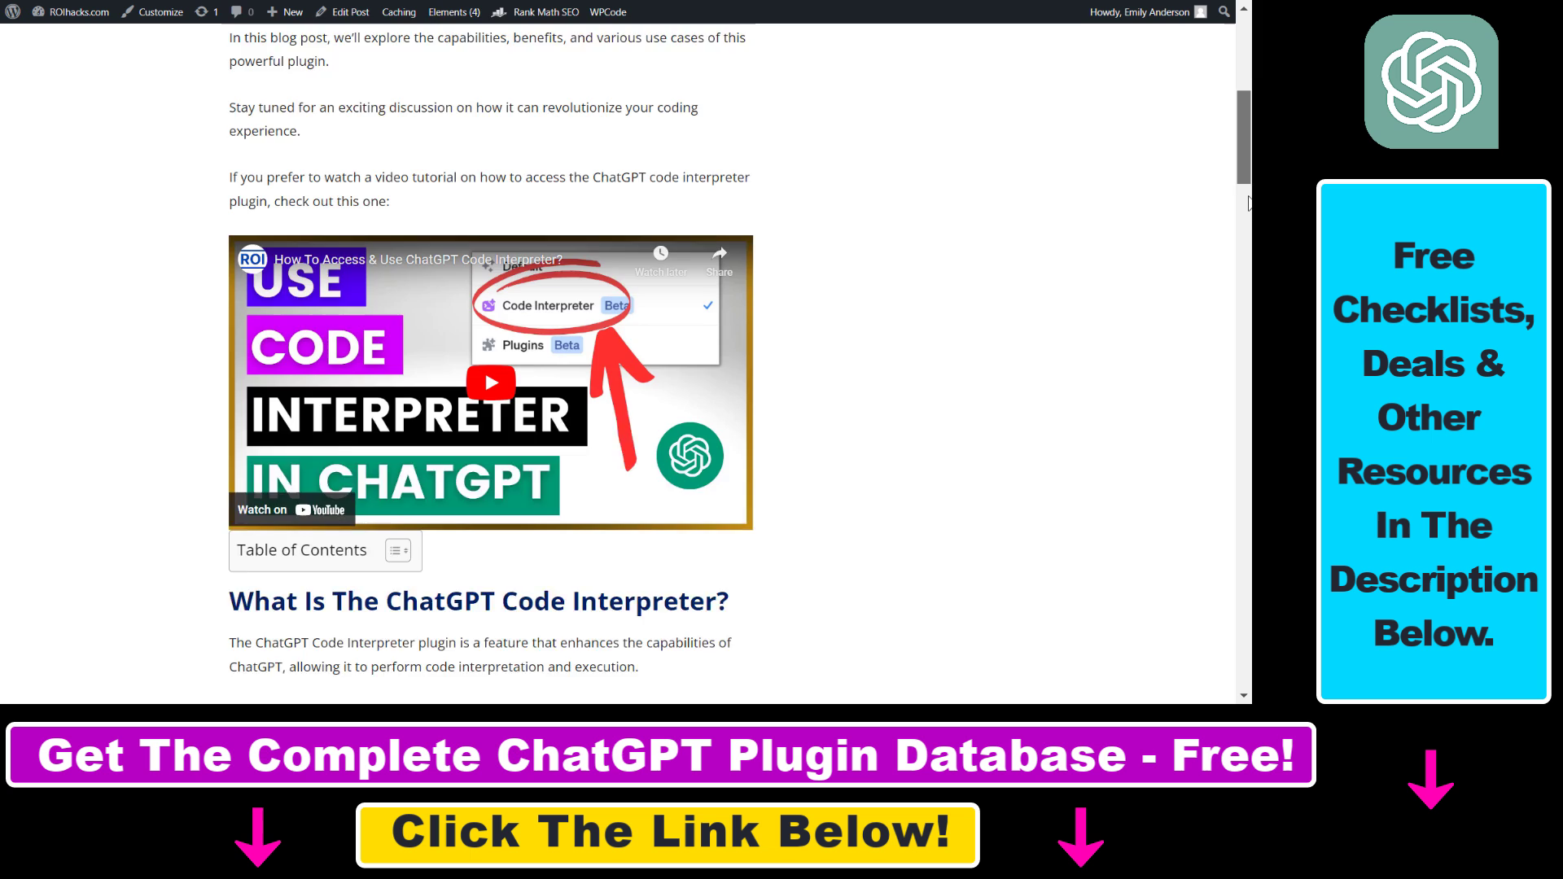
pyautogui.scroll(-3)
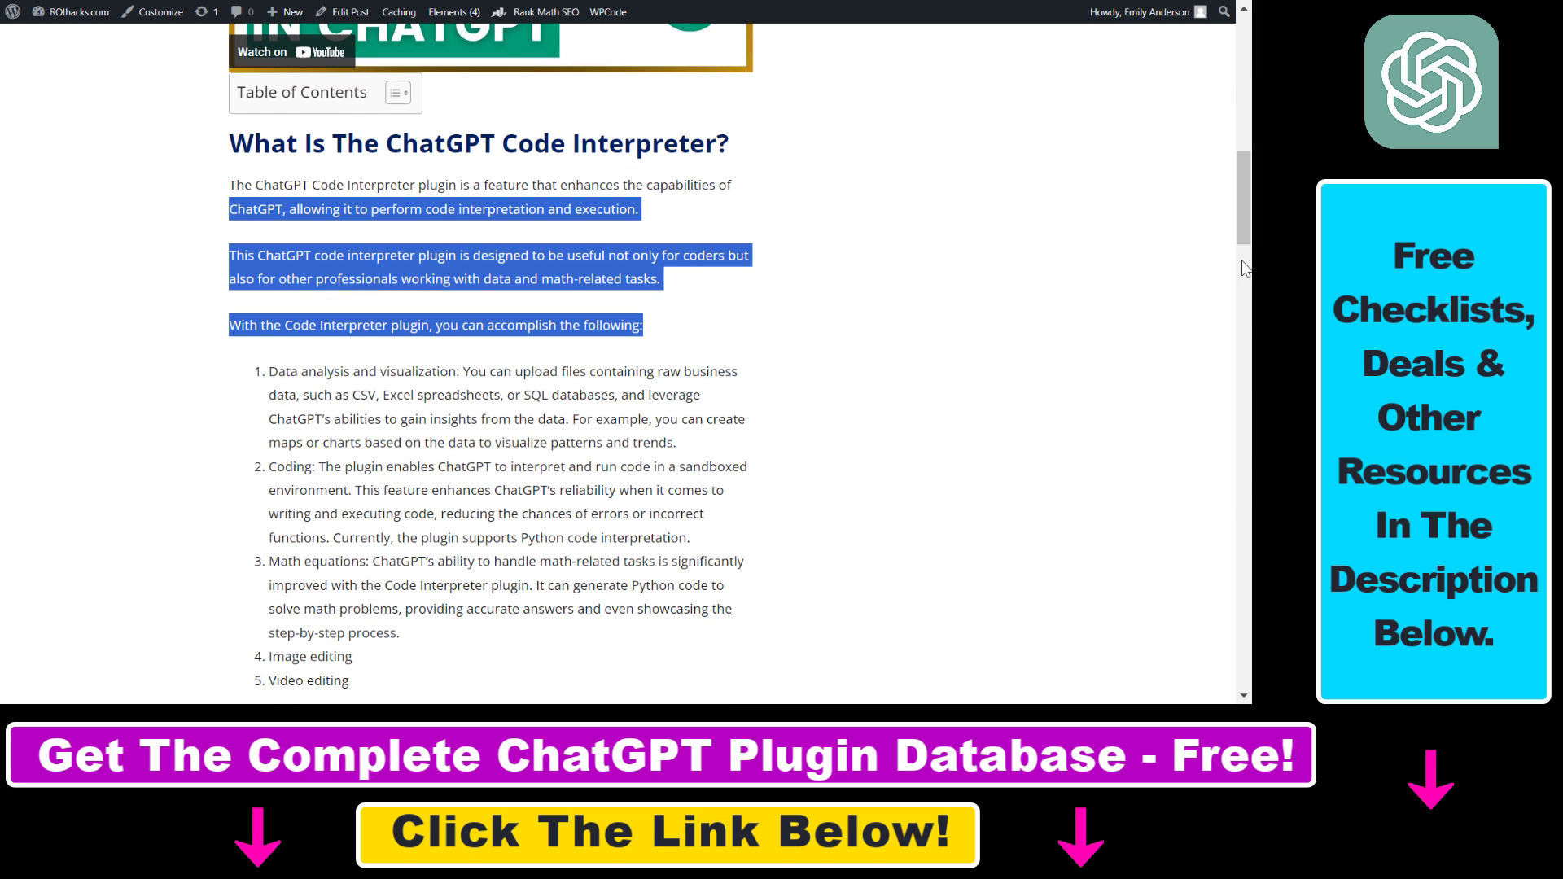
pyautogui.scroll(-3)
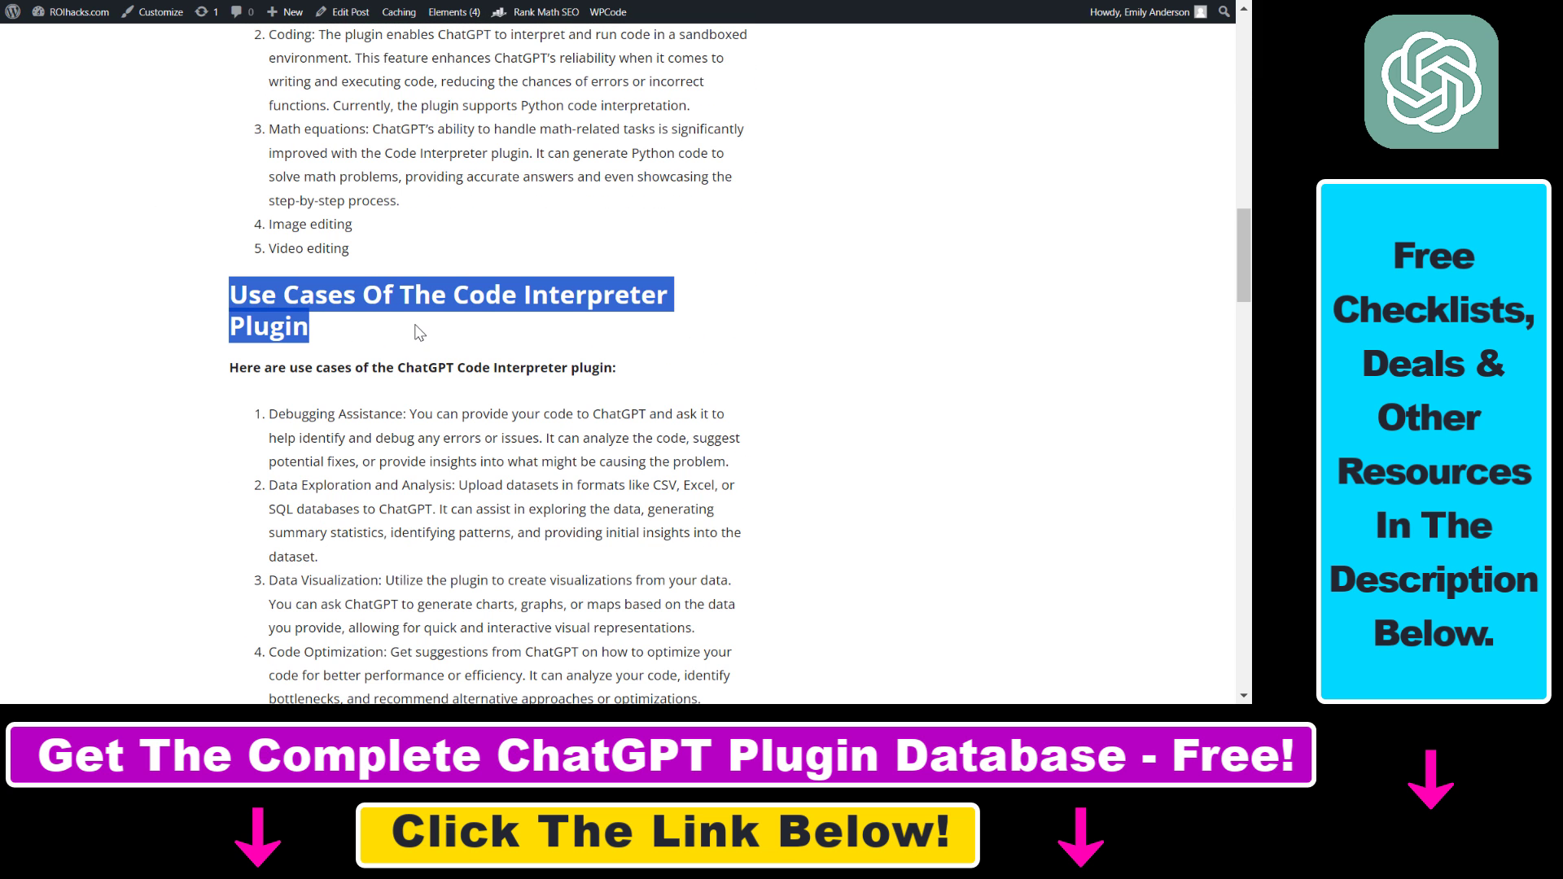
pyautogui.scroll(-3)
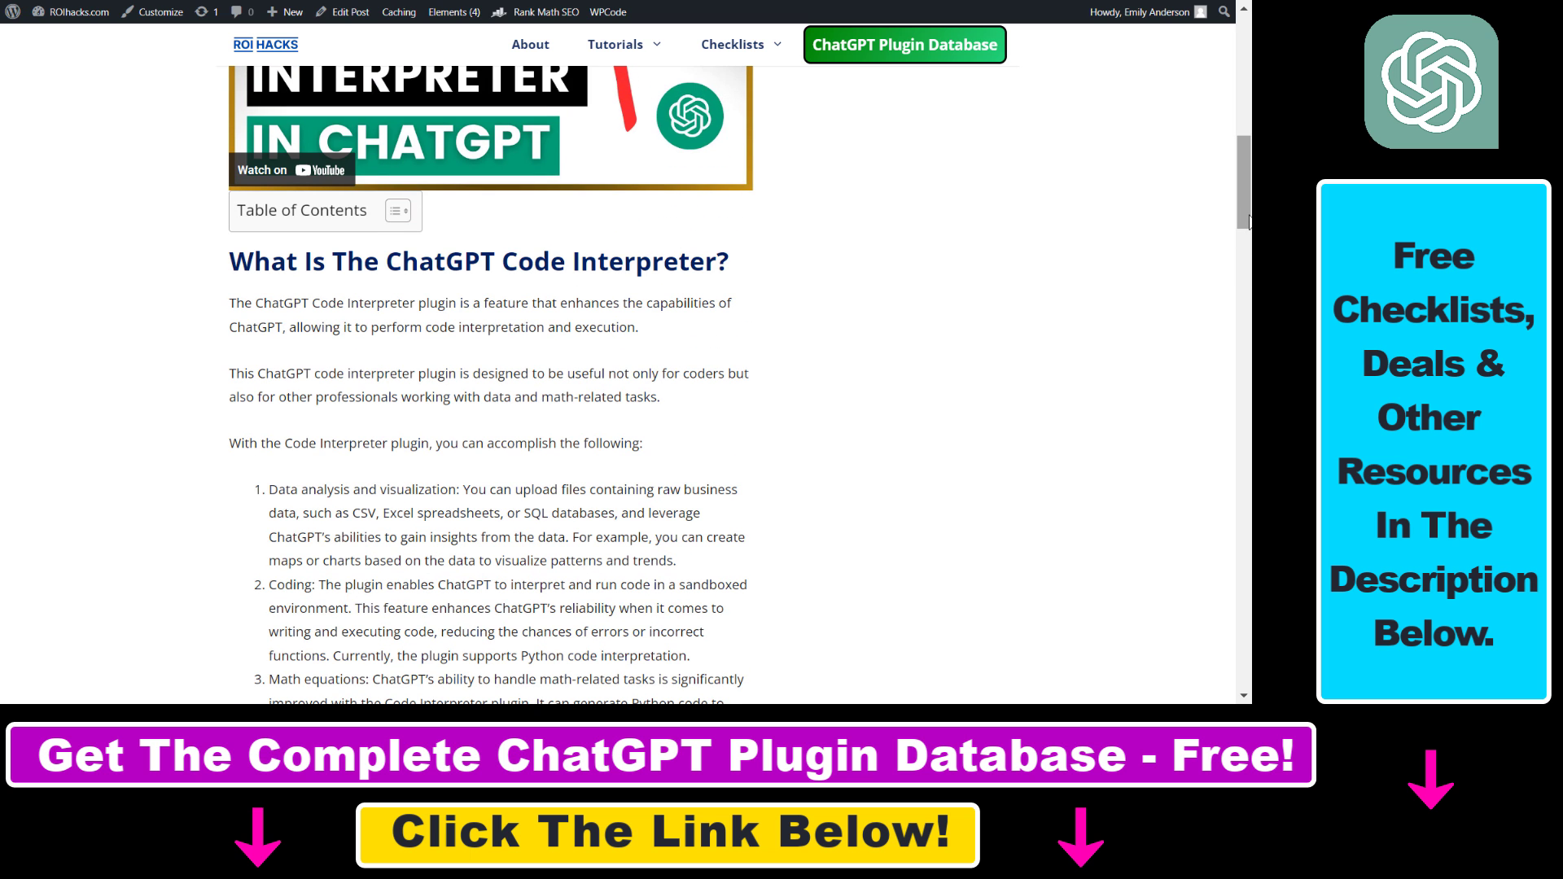
pyautogui.scroll(-3)
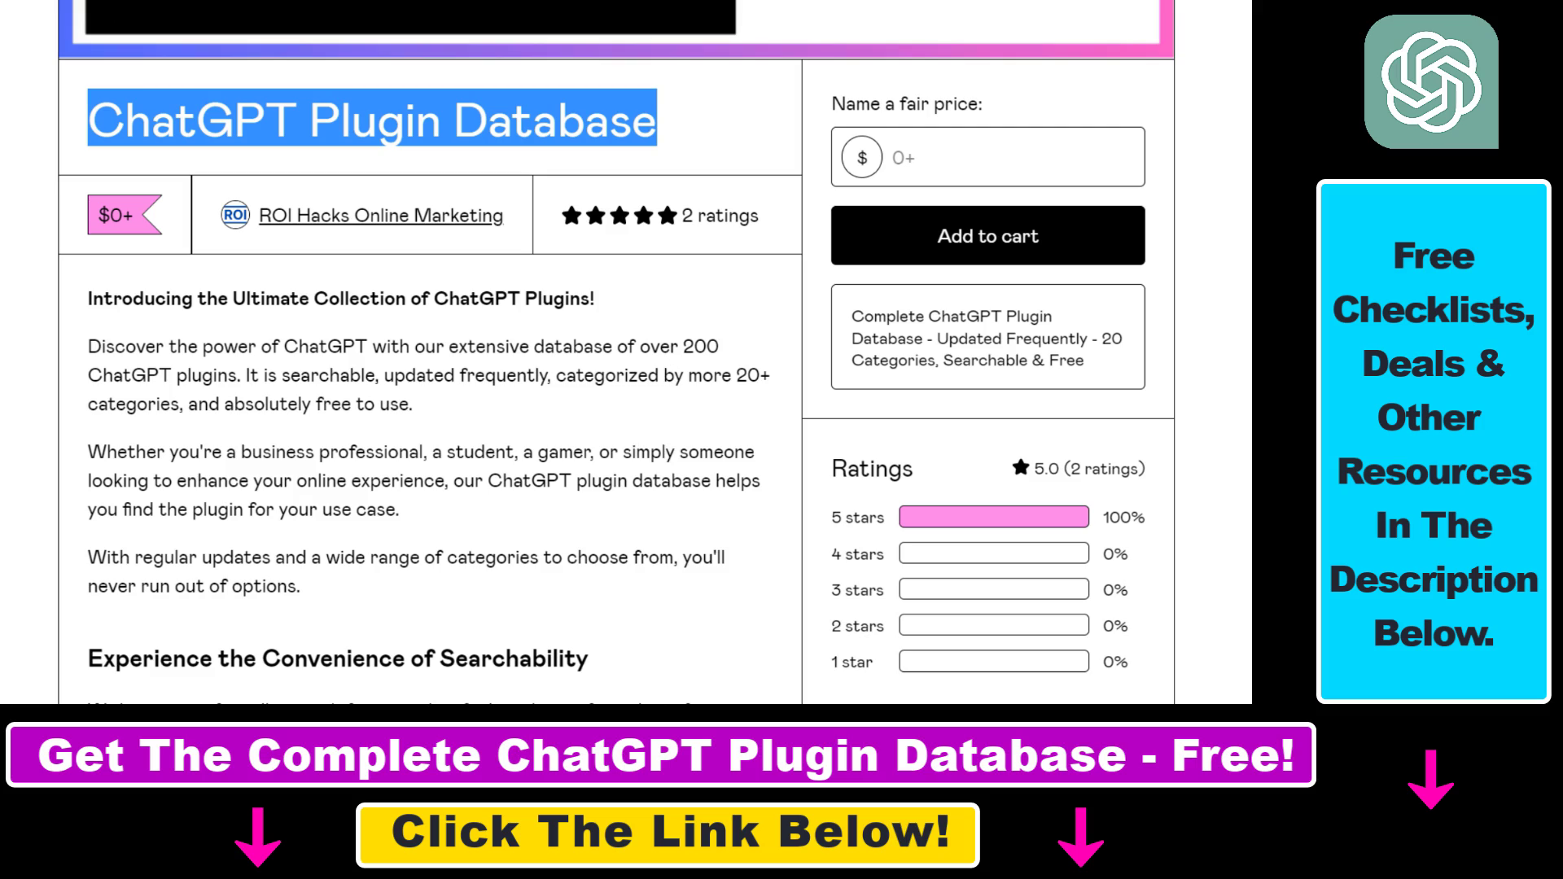
# Scroll the Plugin Database product page down to the Google Sheets preview of plugins by category.
pyautogui.scroll(-3)
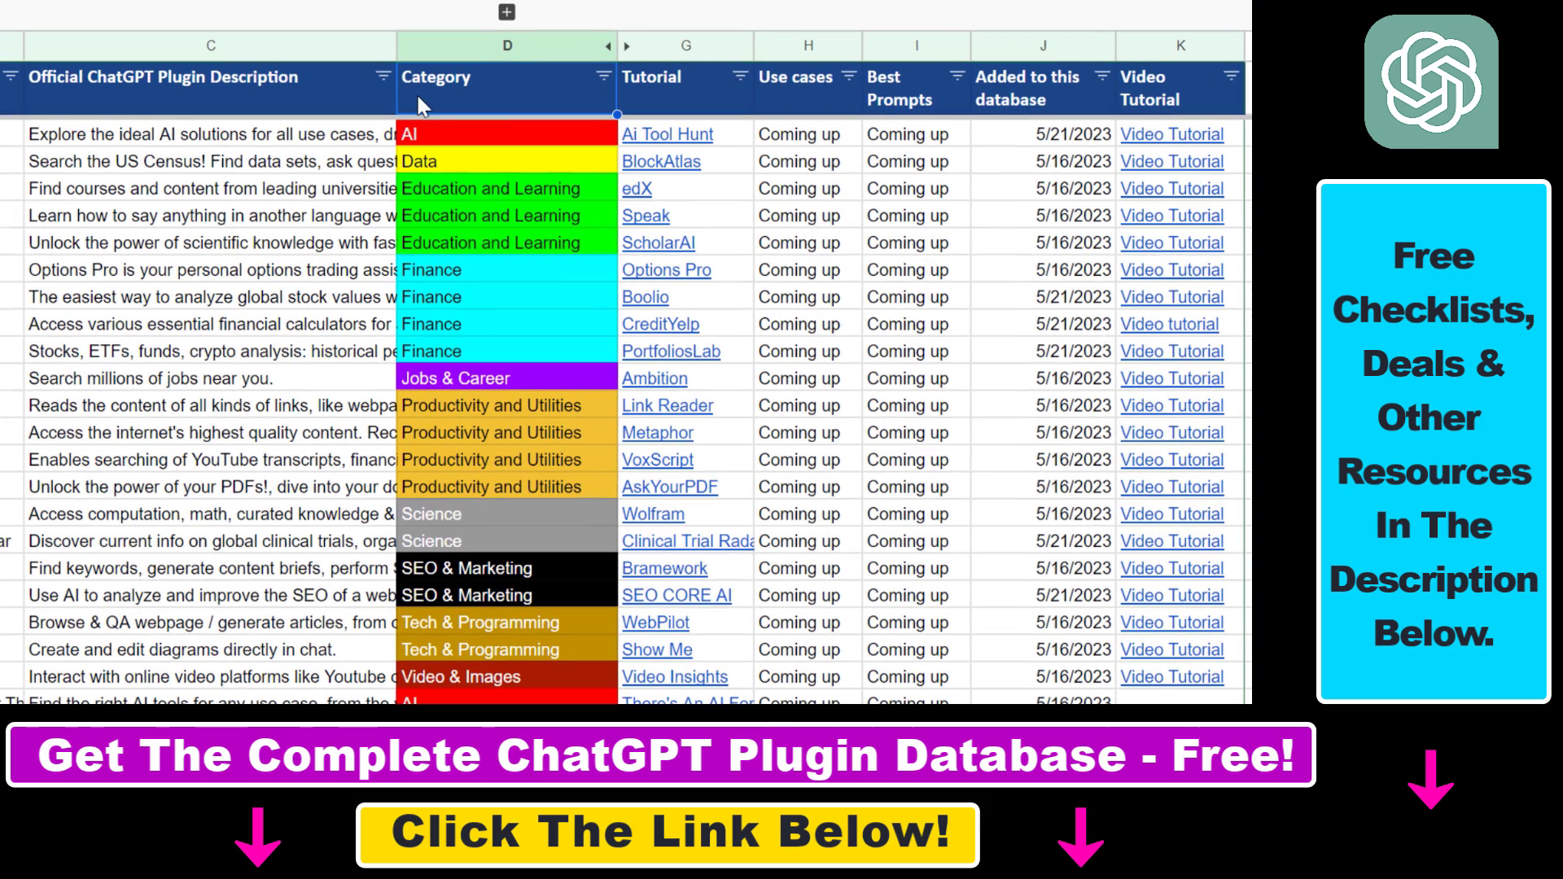
pyautogui.moveTo(662, 90)
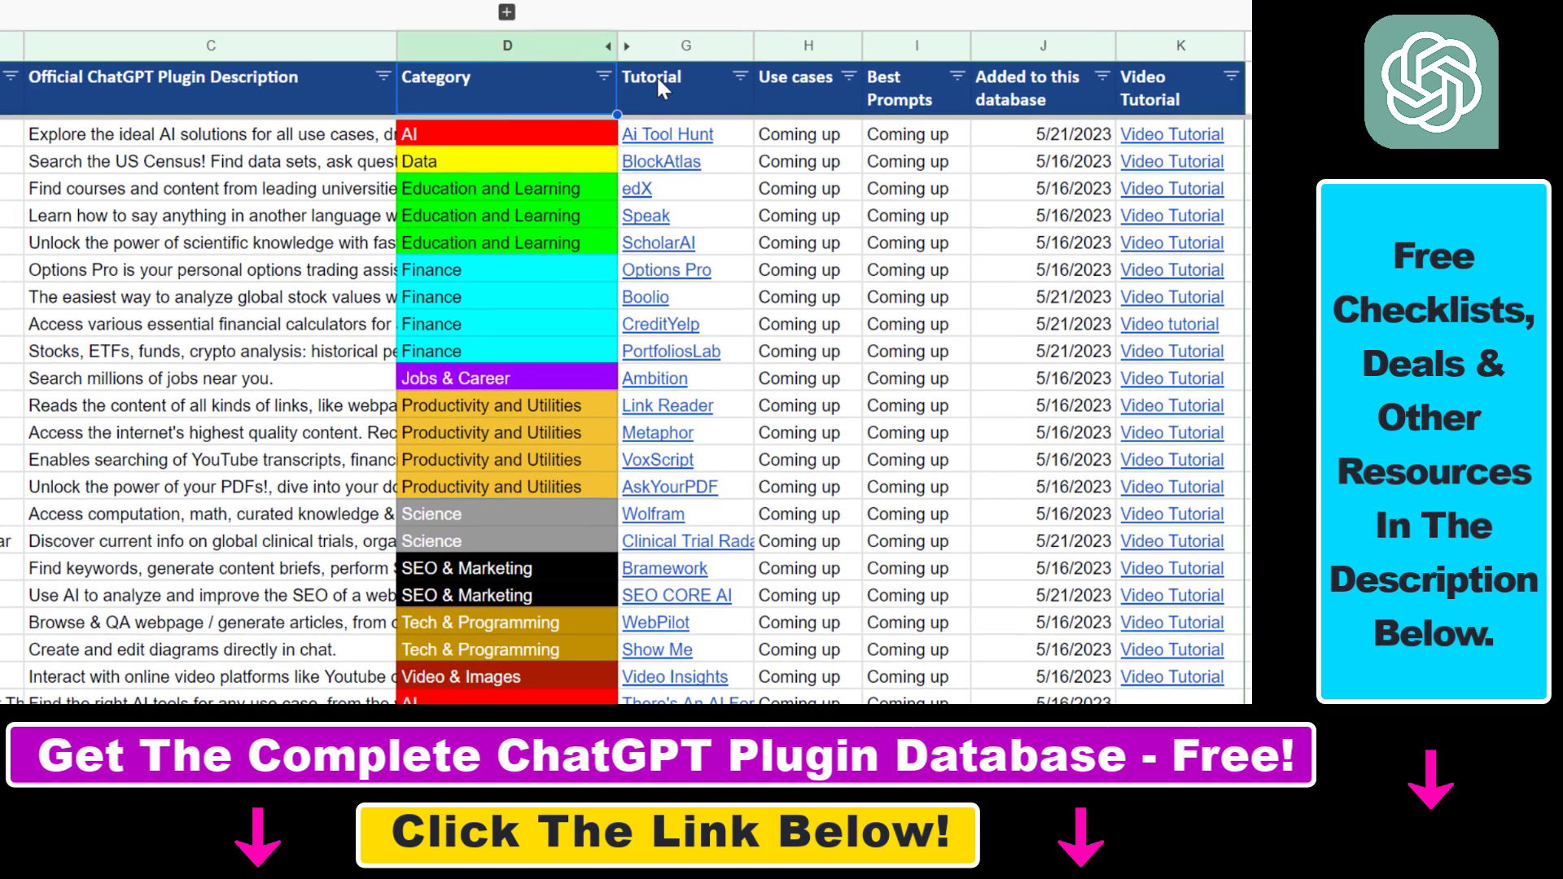
pyautogui.moveTo(1182, 165)
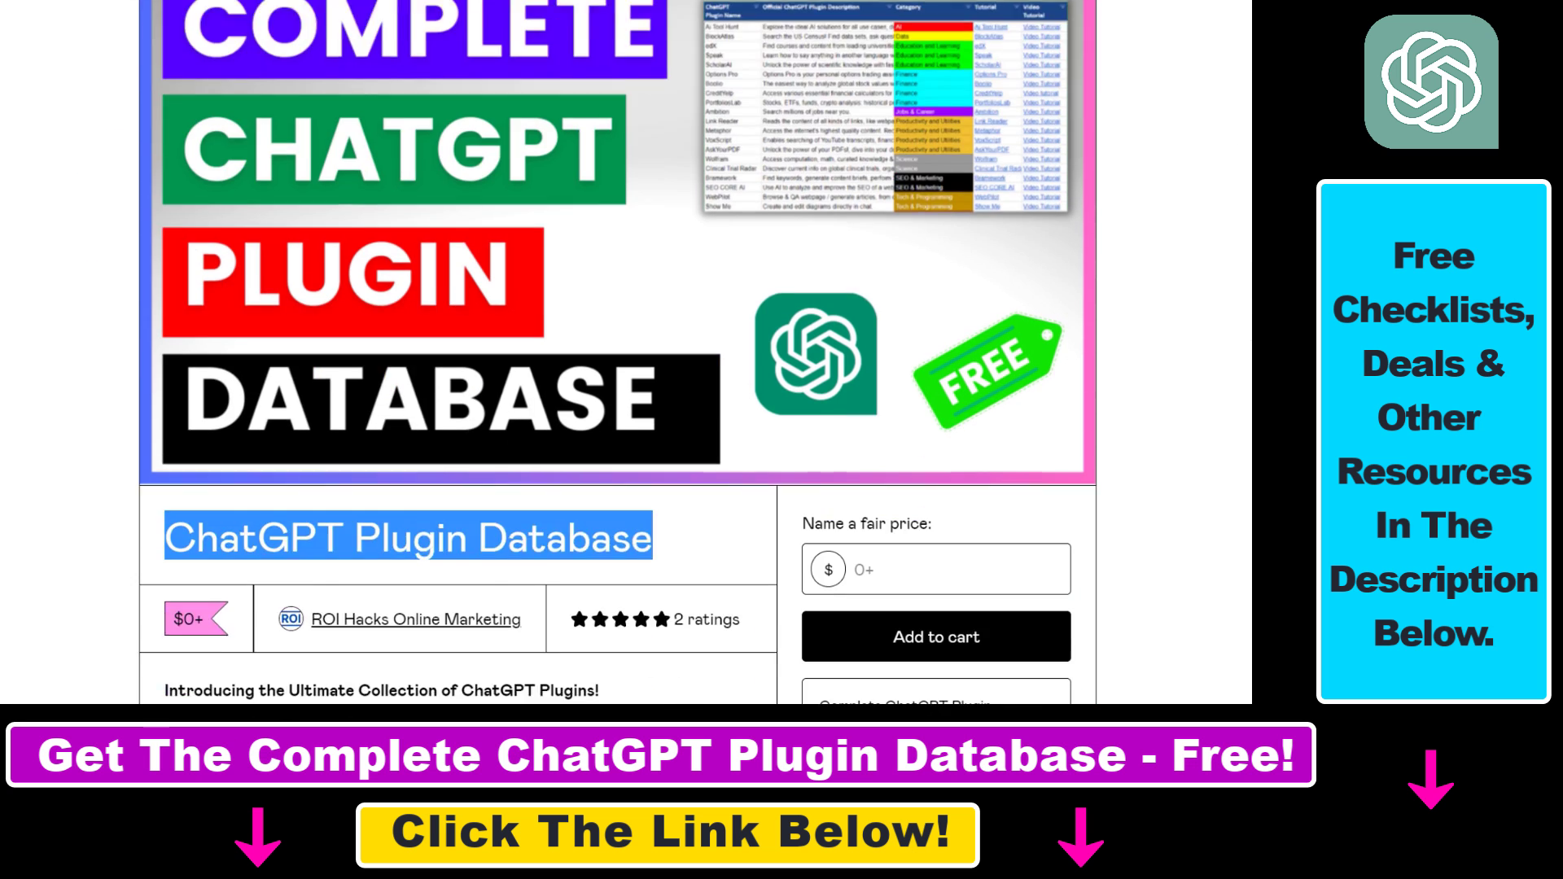
pyautogui.scroll(-3)
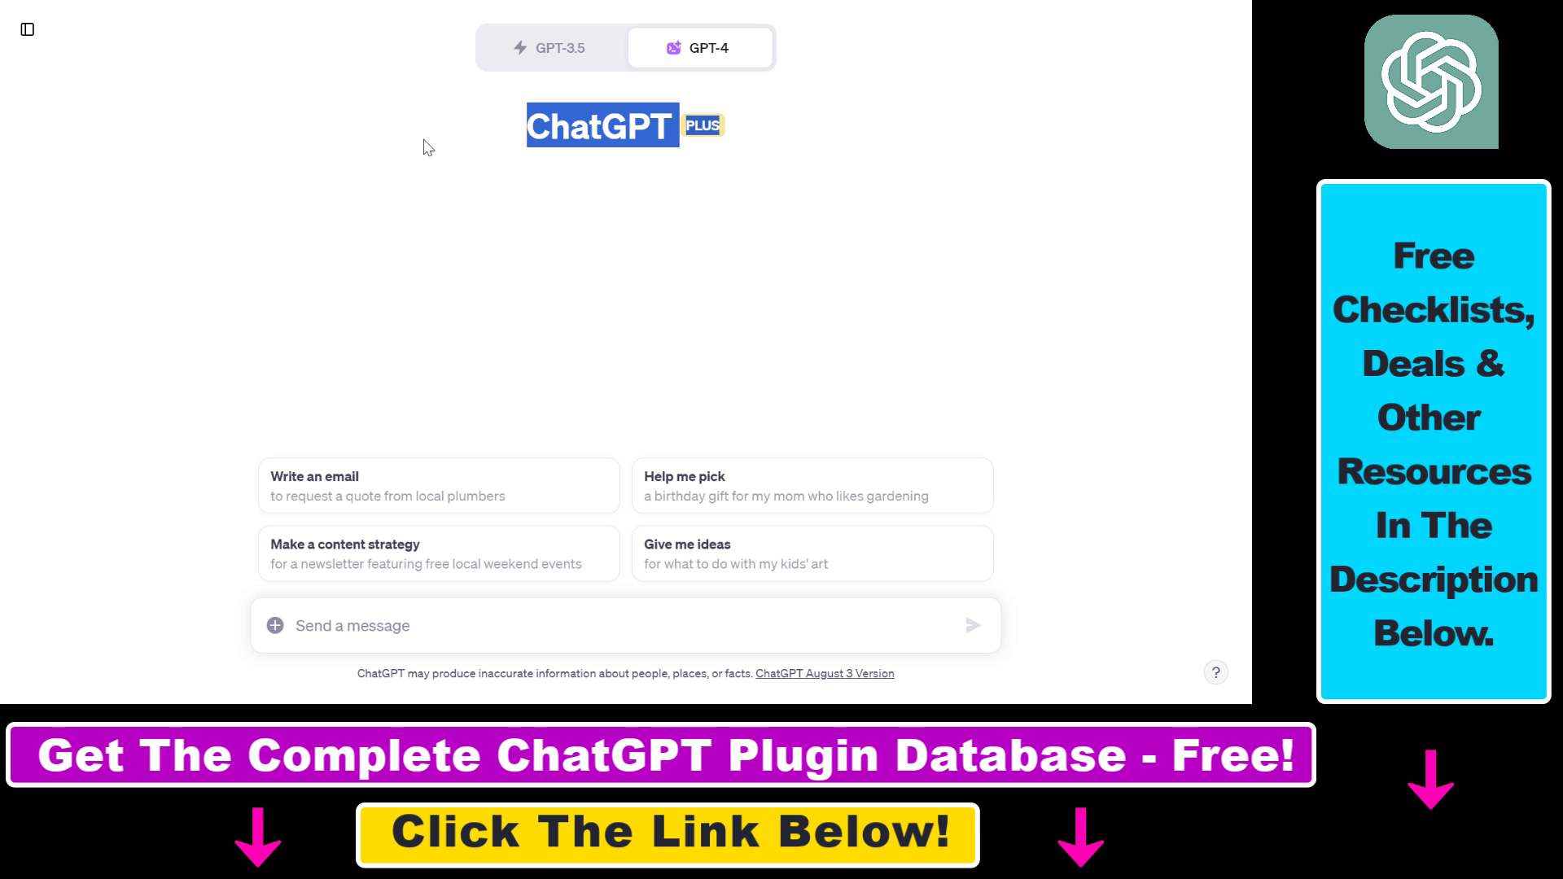
pyautogui.moveTo(659, 233)
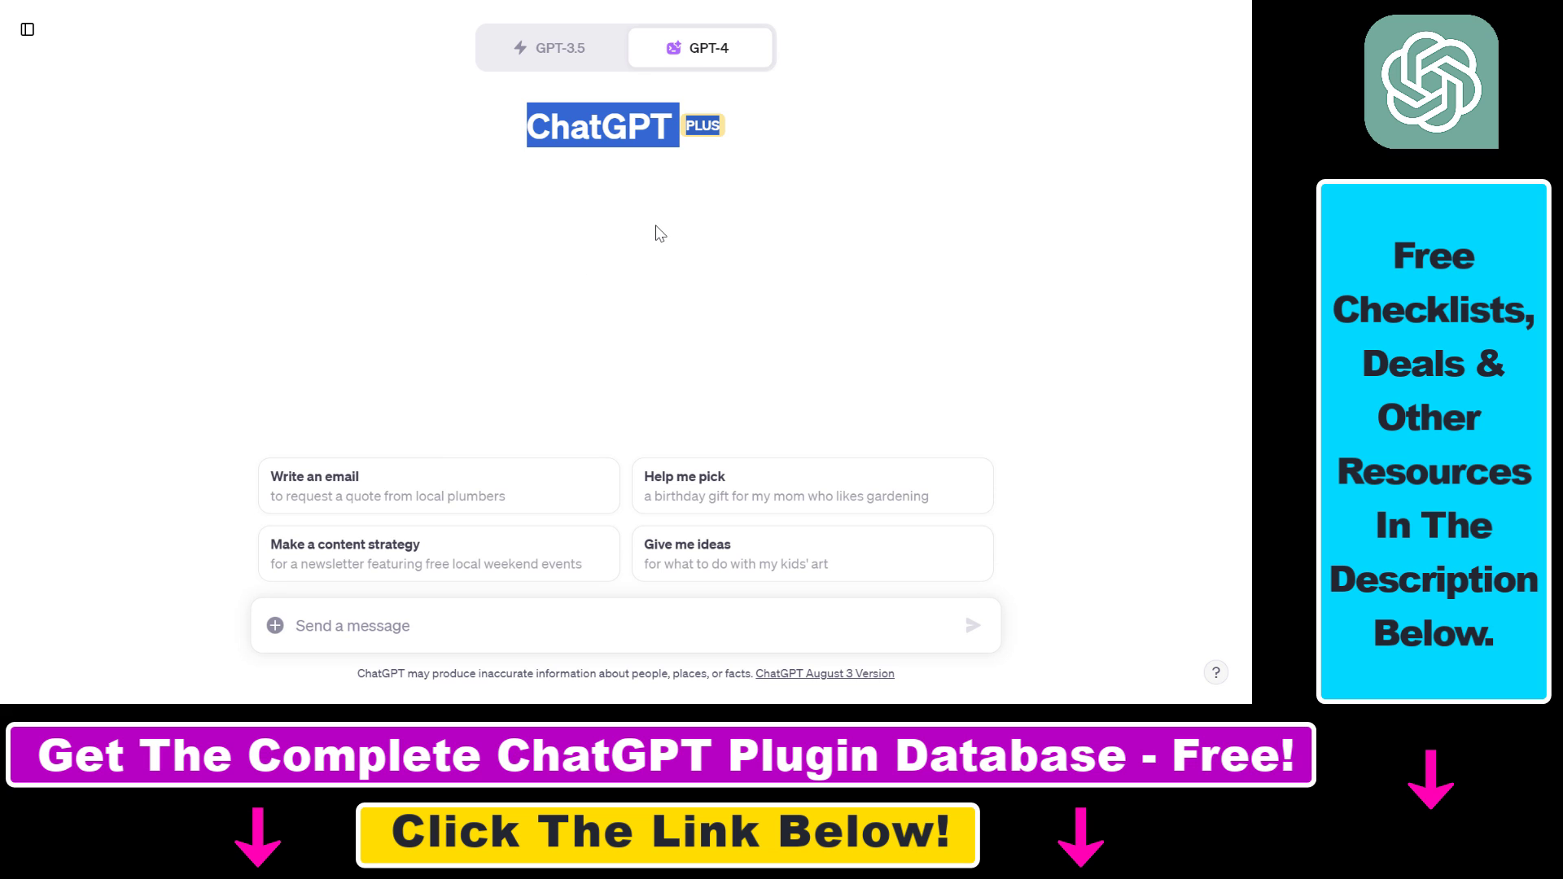
# Select GPT-4 for the new chat and choose Code Interpreter (Beta) as its mode.
pyautogui.click(700, 47)
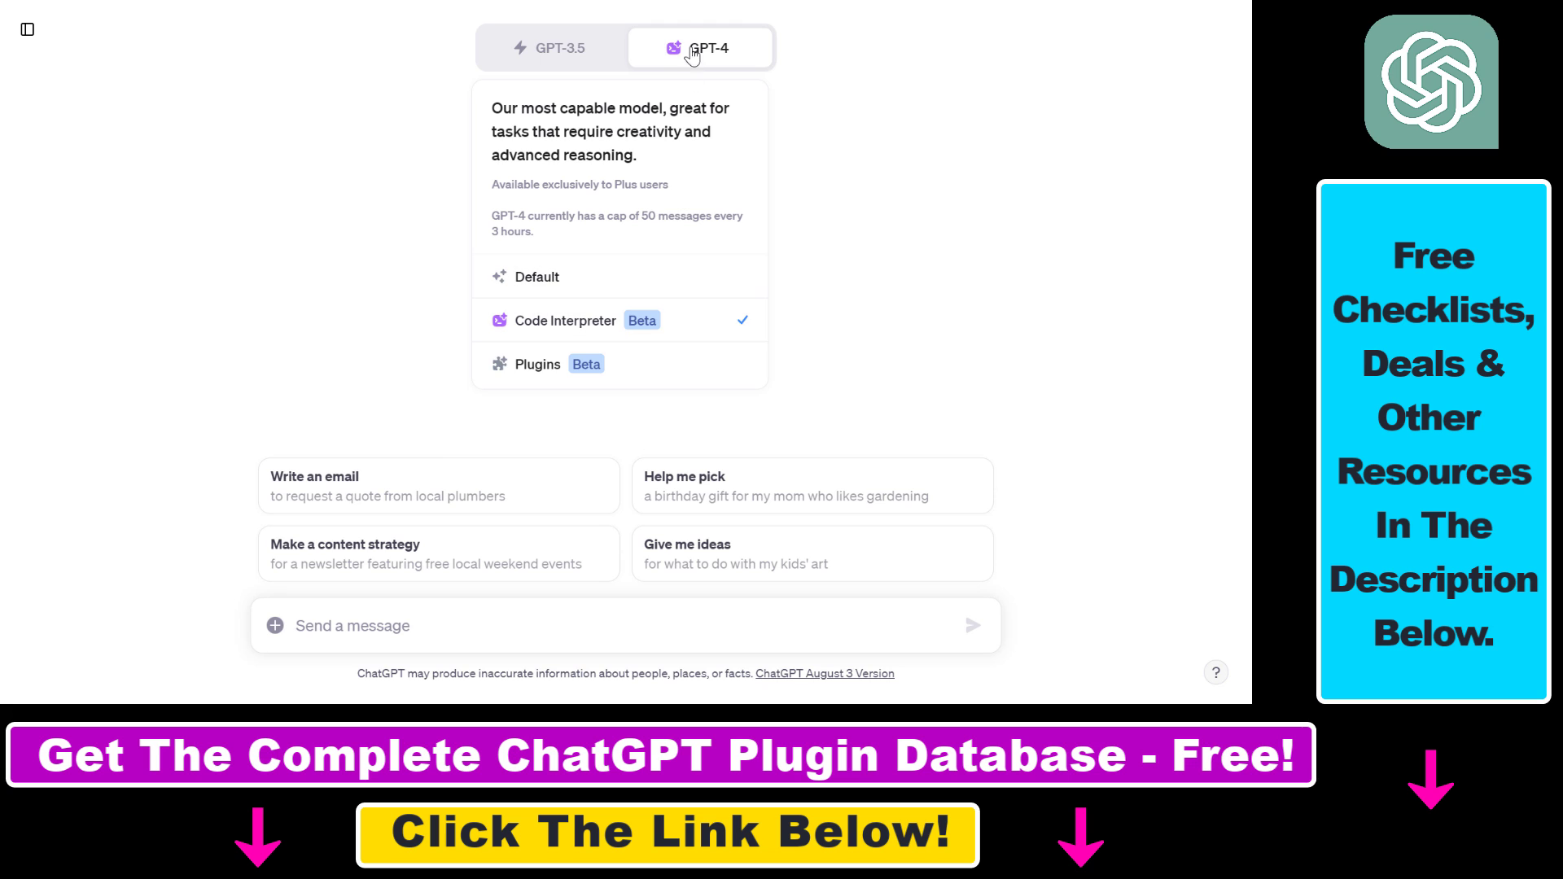
pyautogui.click(700, 47)
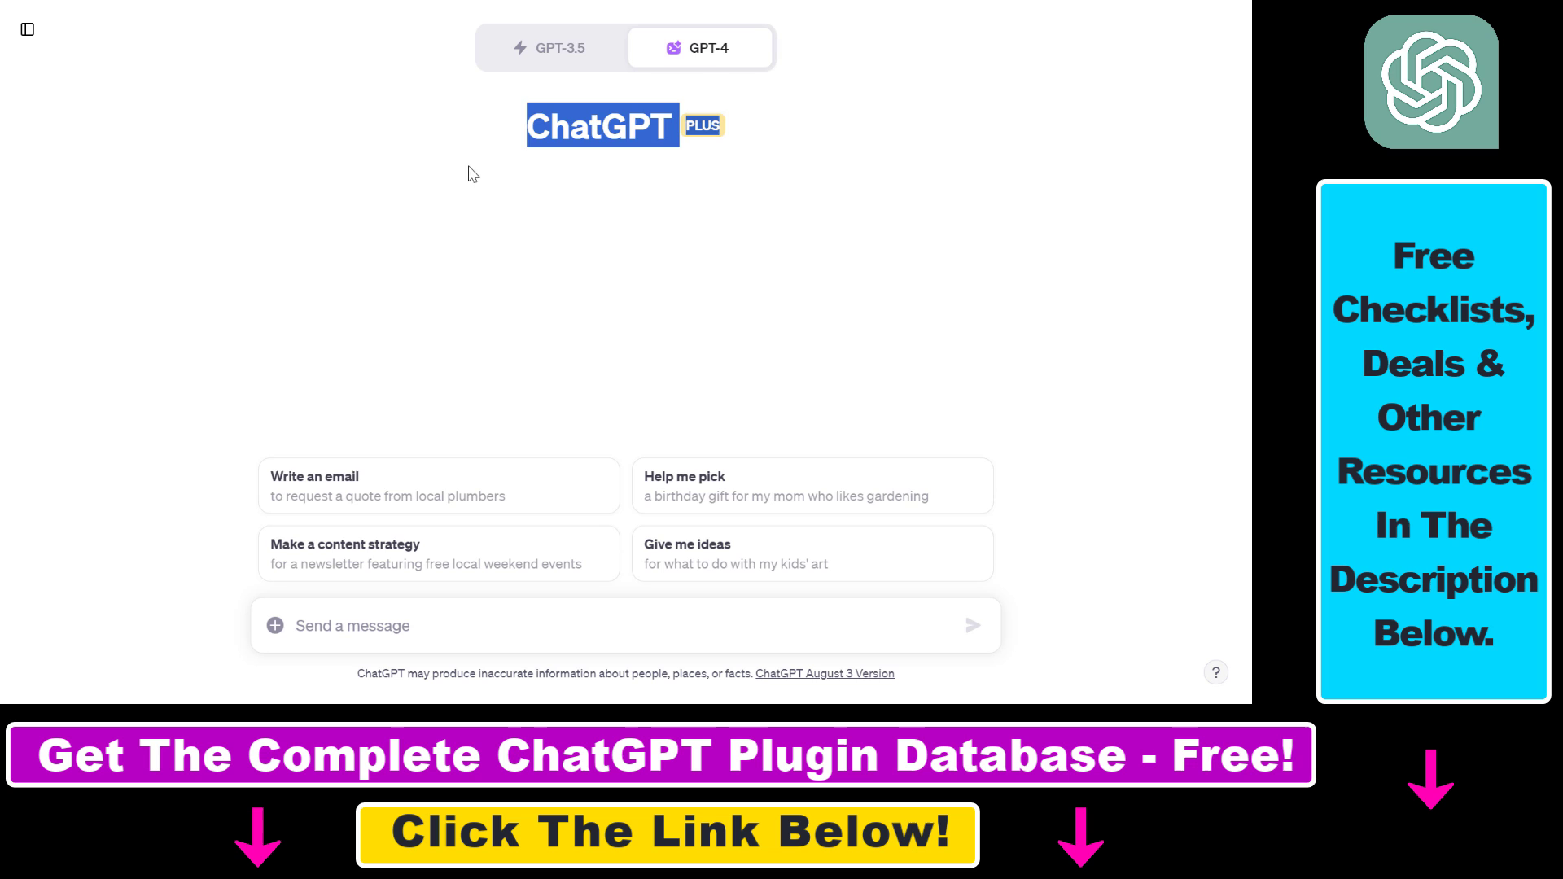
pyautogui.click(698, 47)
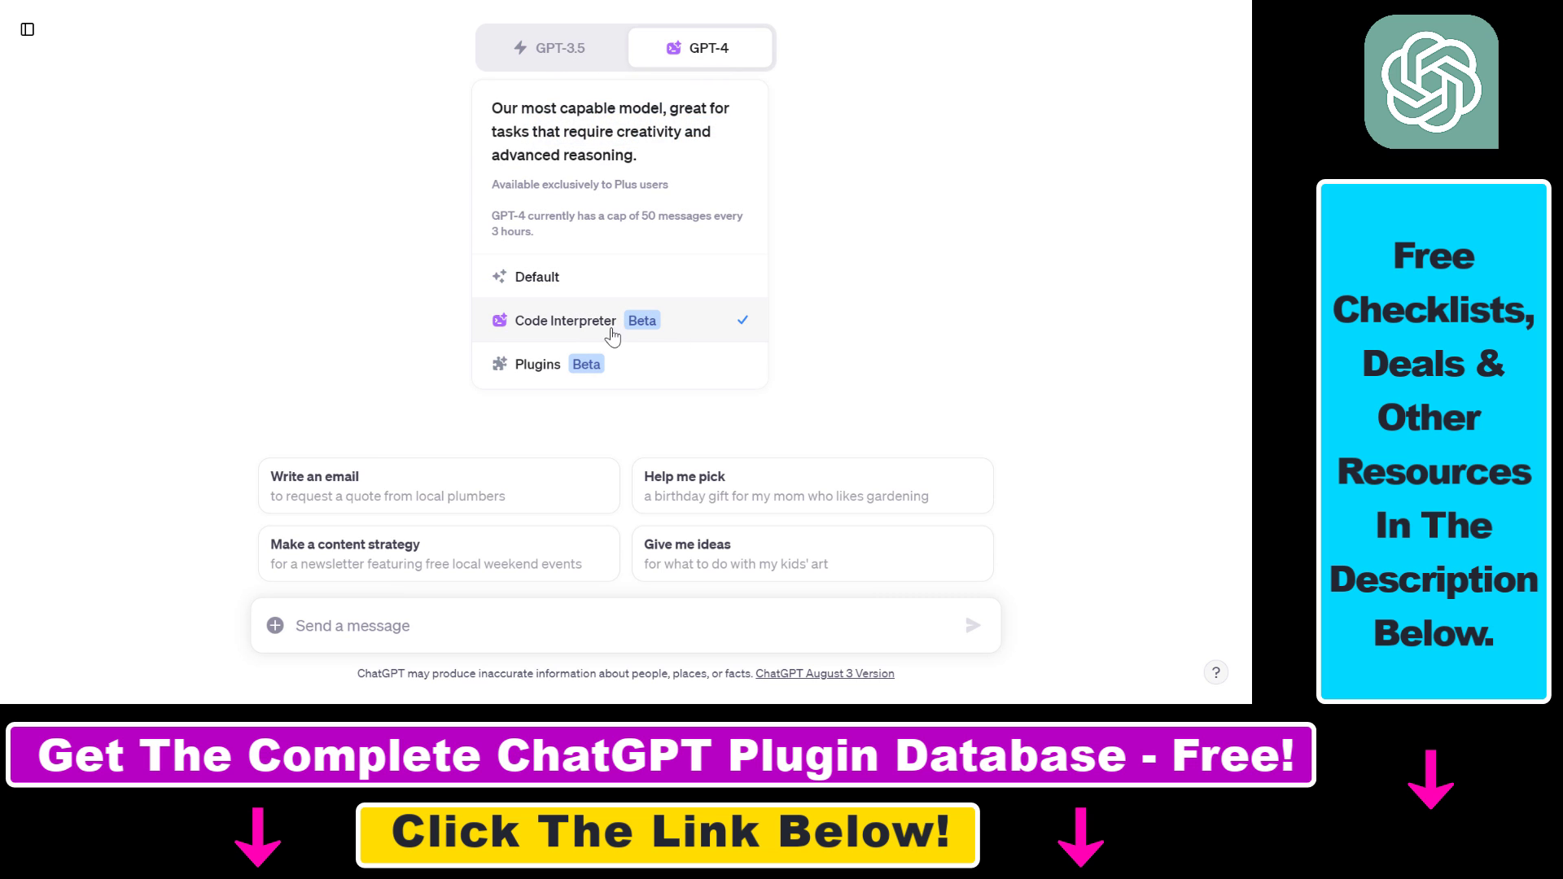
pyautogui.click(565, 320)
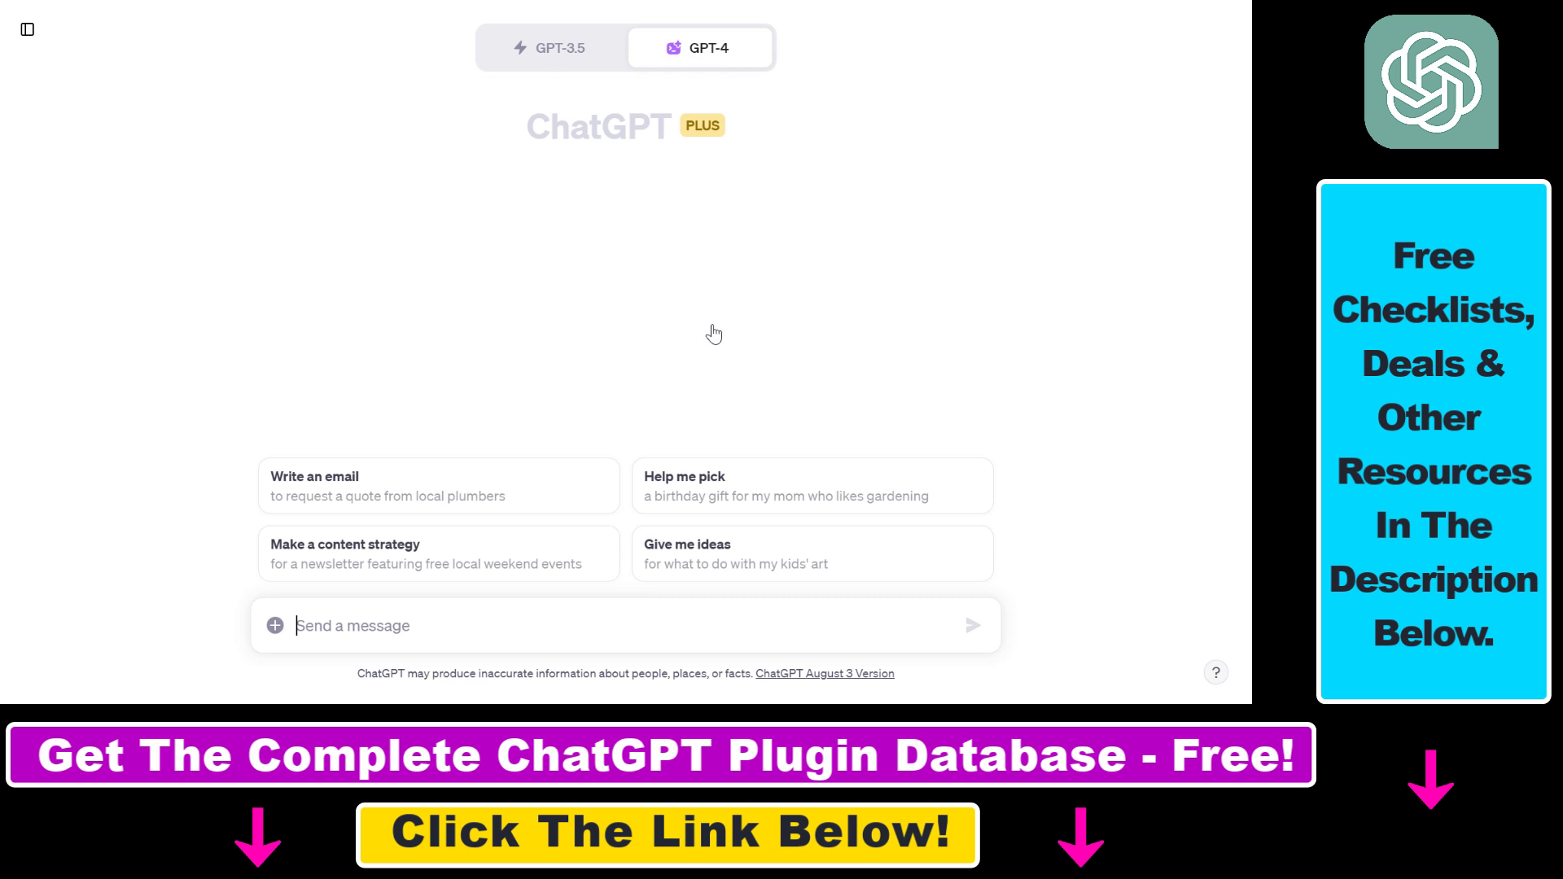
pyautogui.click(700, 47)
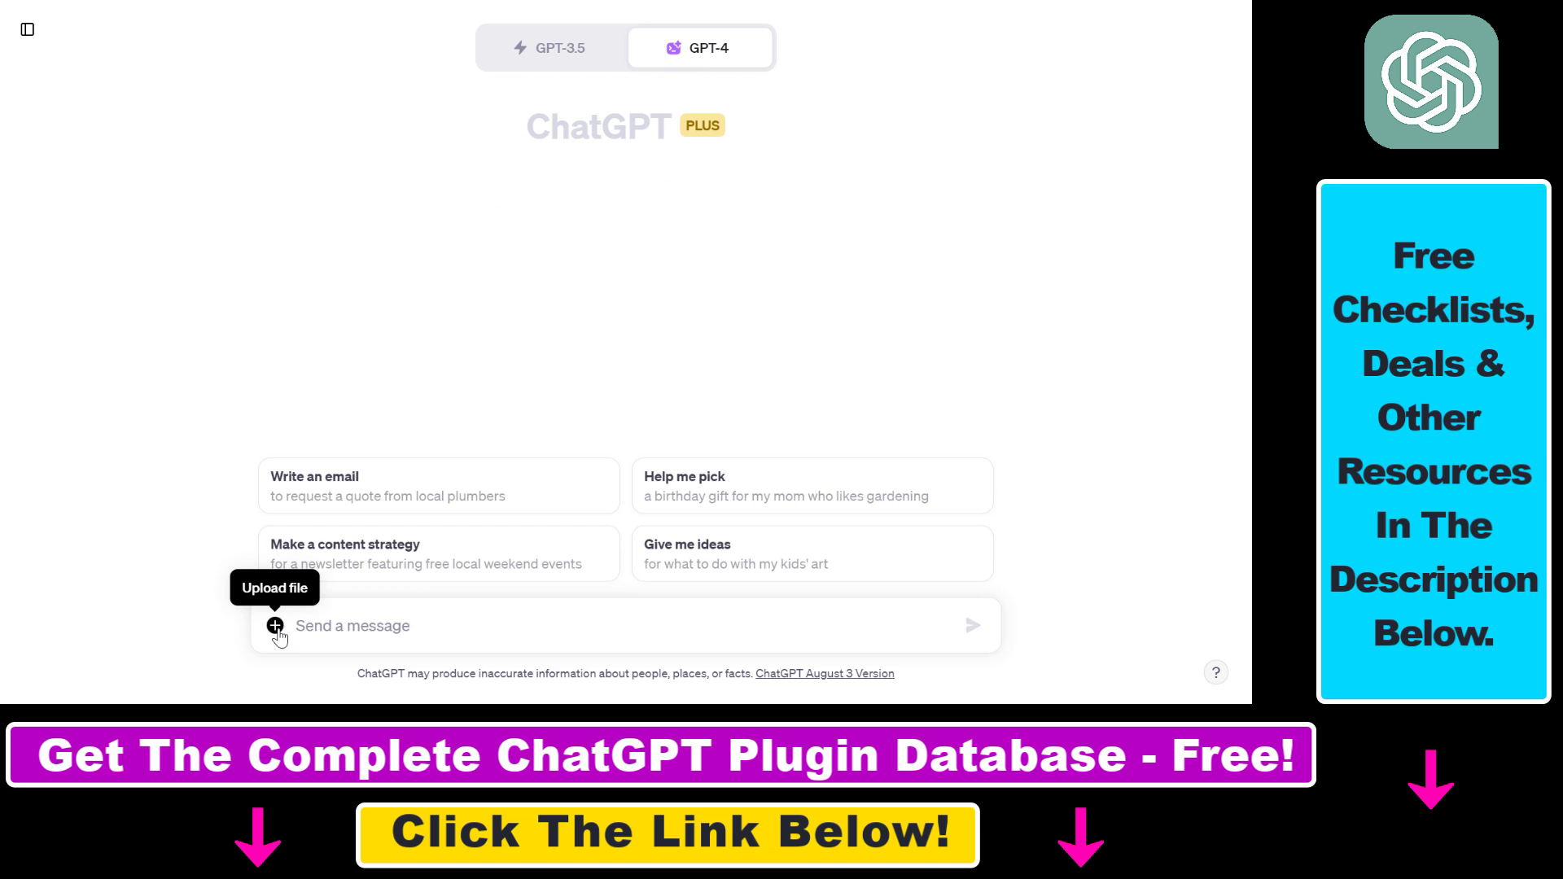
pyautogui.moveTo(366, 403)
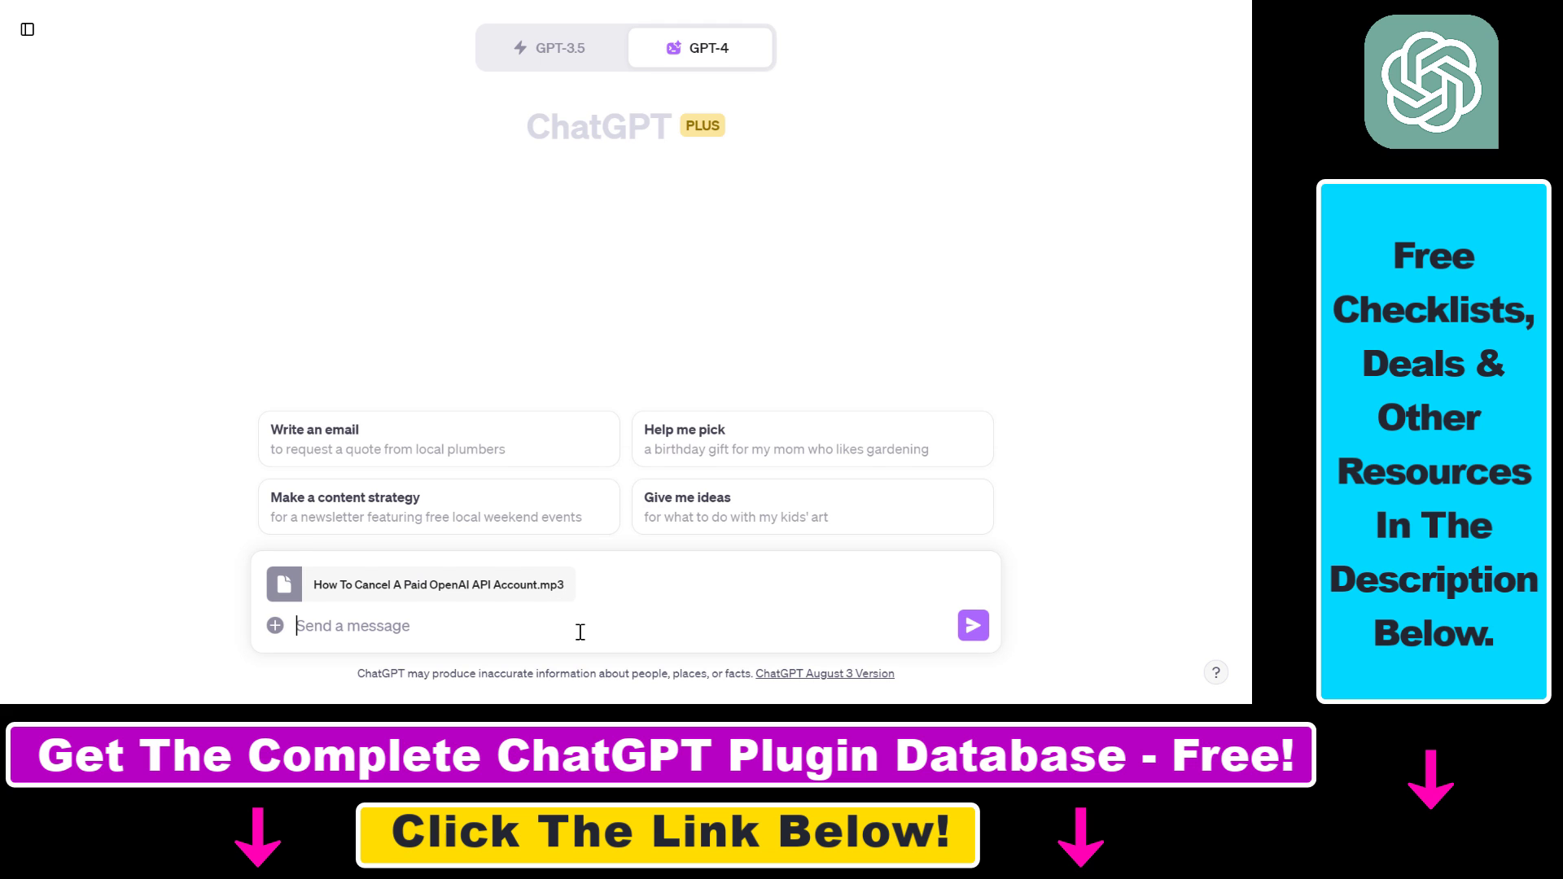
# Write the prompt 'Convert this mp3 file to a wav file then give me a download link for the wav file.'.
pyautogui.write('Convert this mp3 file to a wav file then give me a download link for the wav file.')
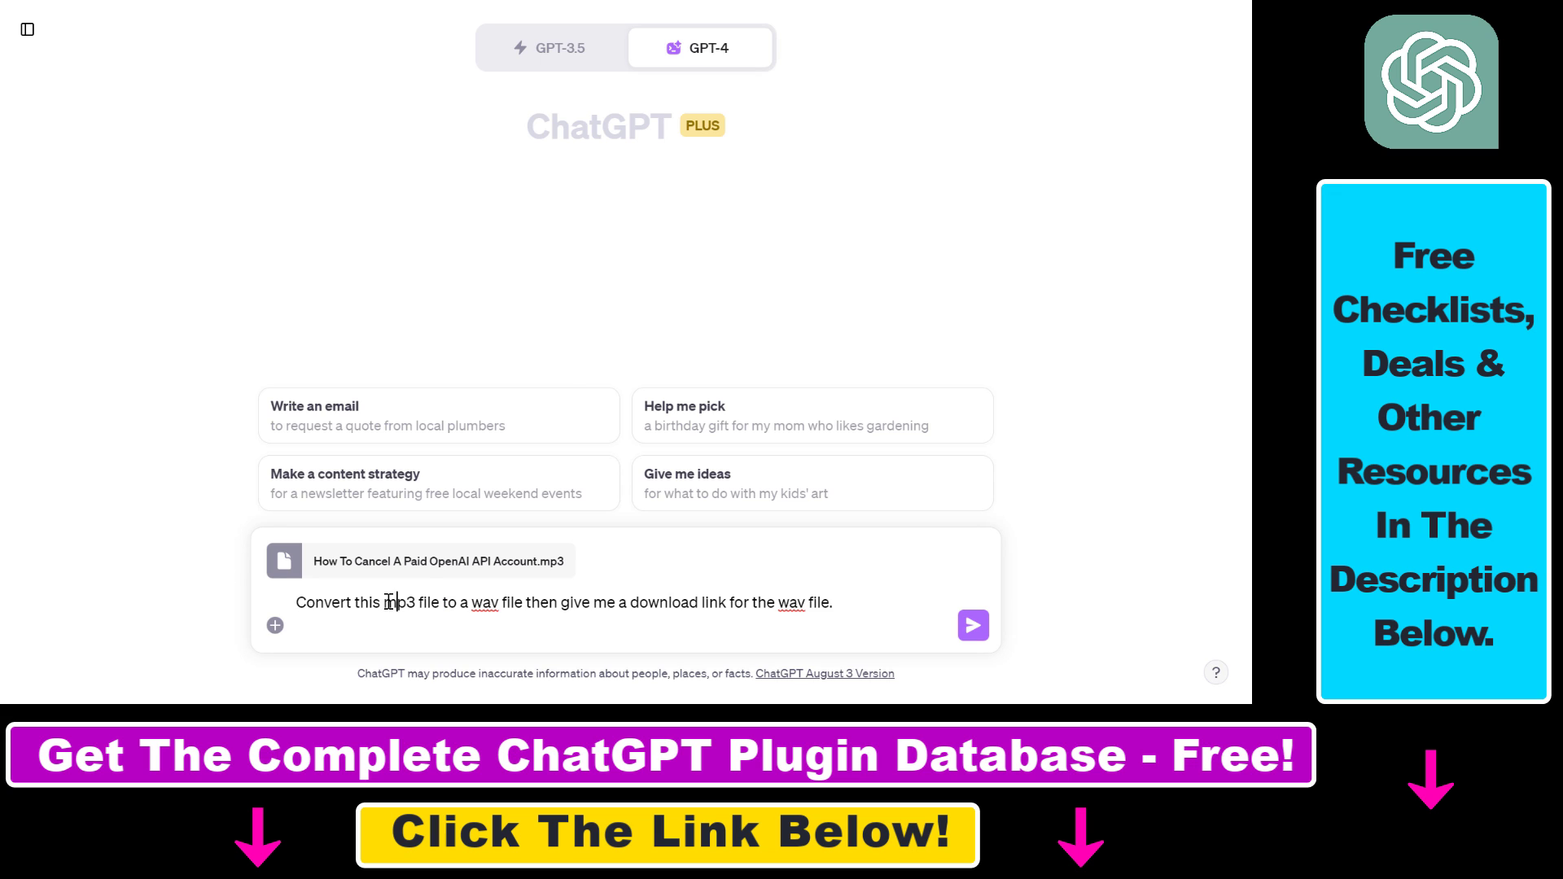
pyautogui.moveTo(381, 602); pyautogui.dragTo(501, 603)
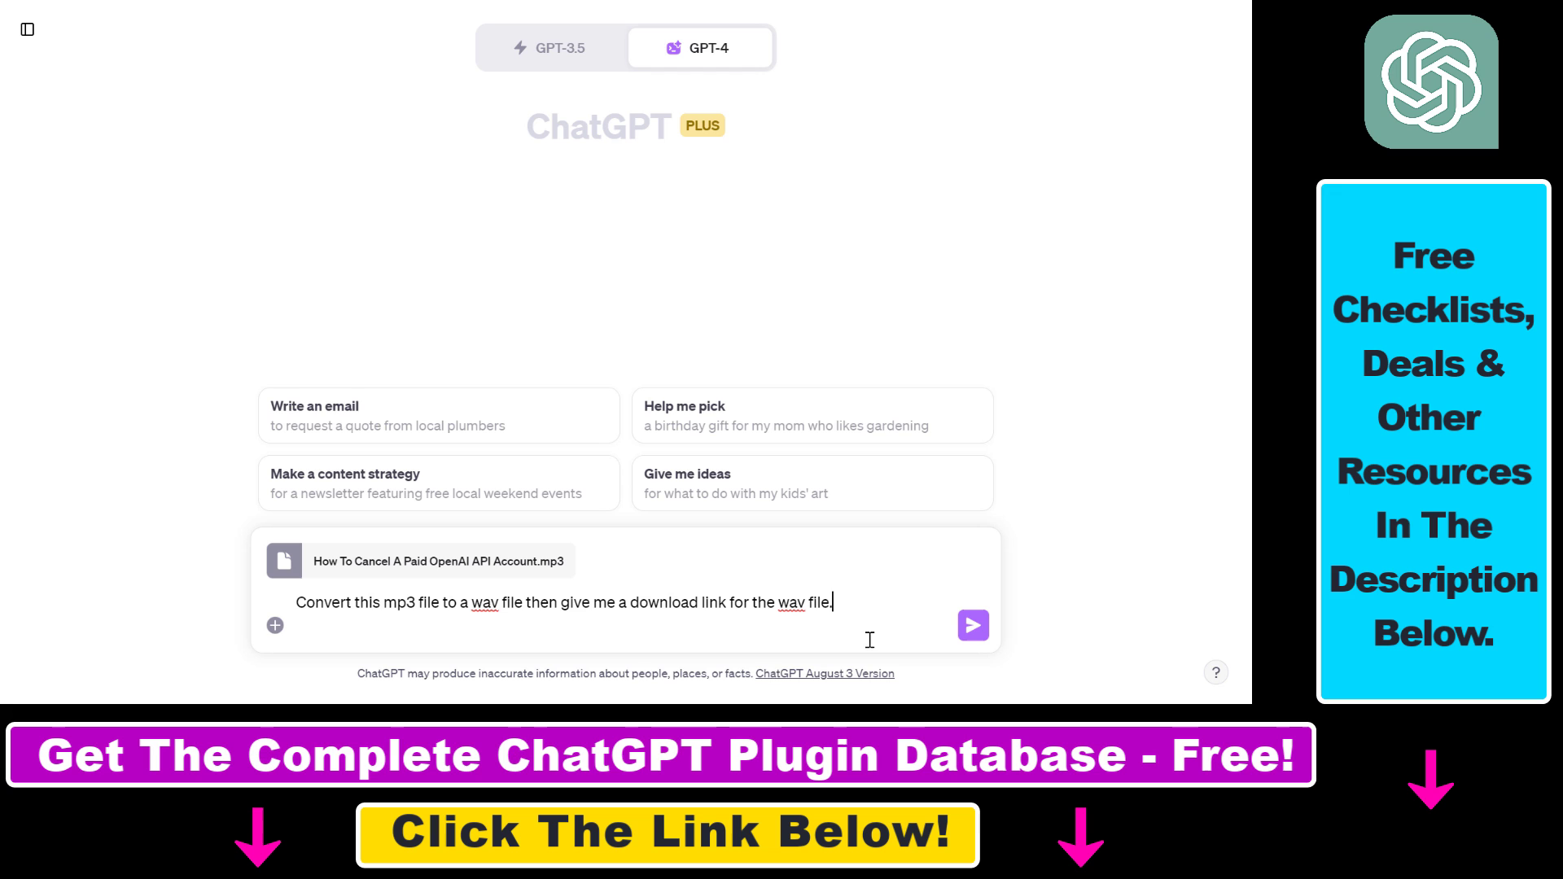
pyautogui.moveTo(972, 625)
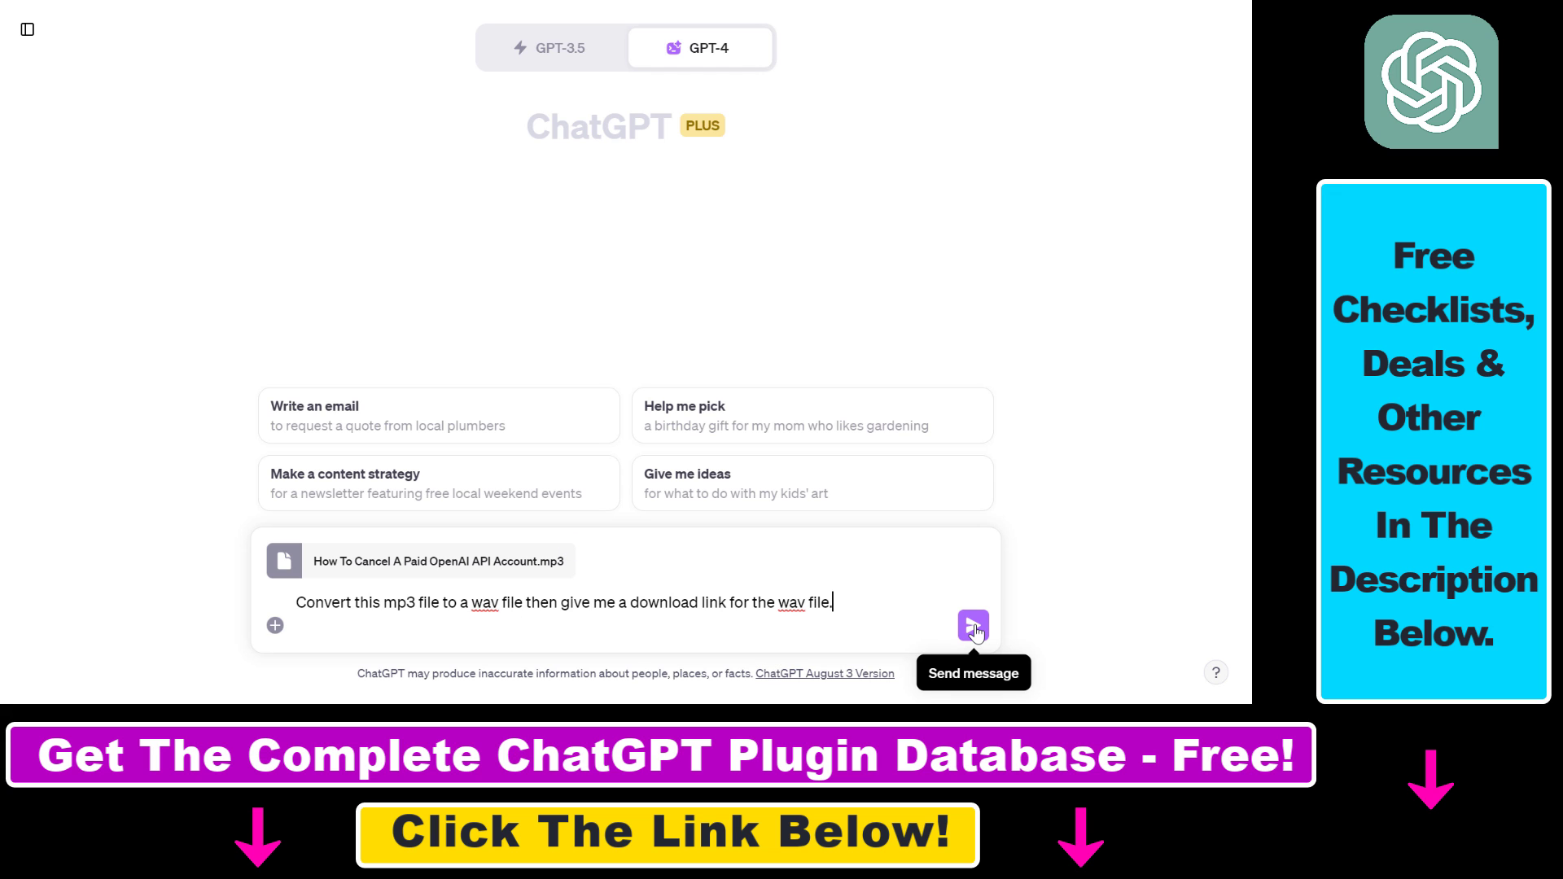
# Send the request and expand Show work to reveal the Python conversion code and result.
pyautogui.click(971, 625)
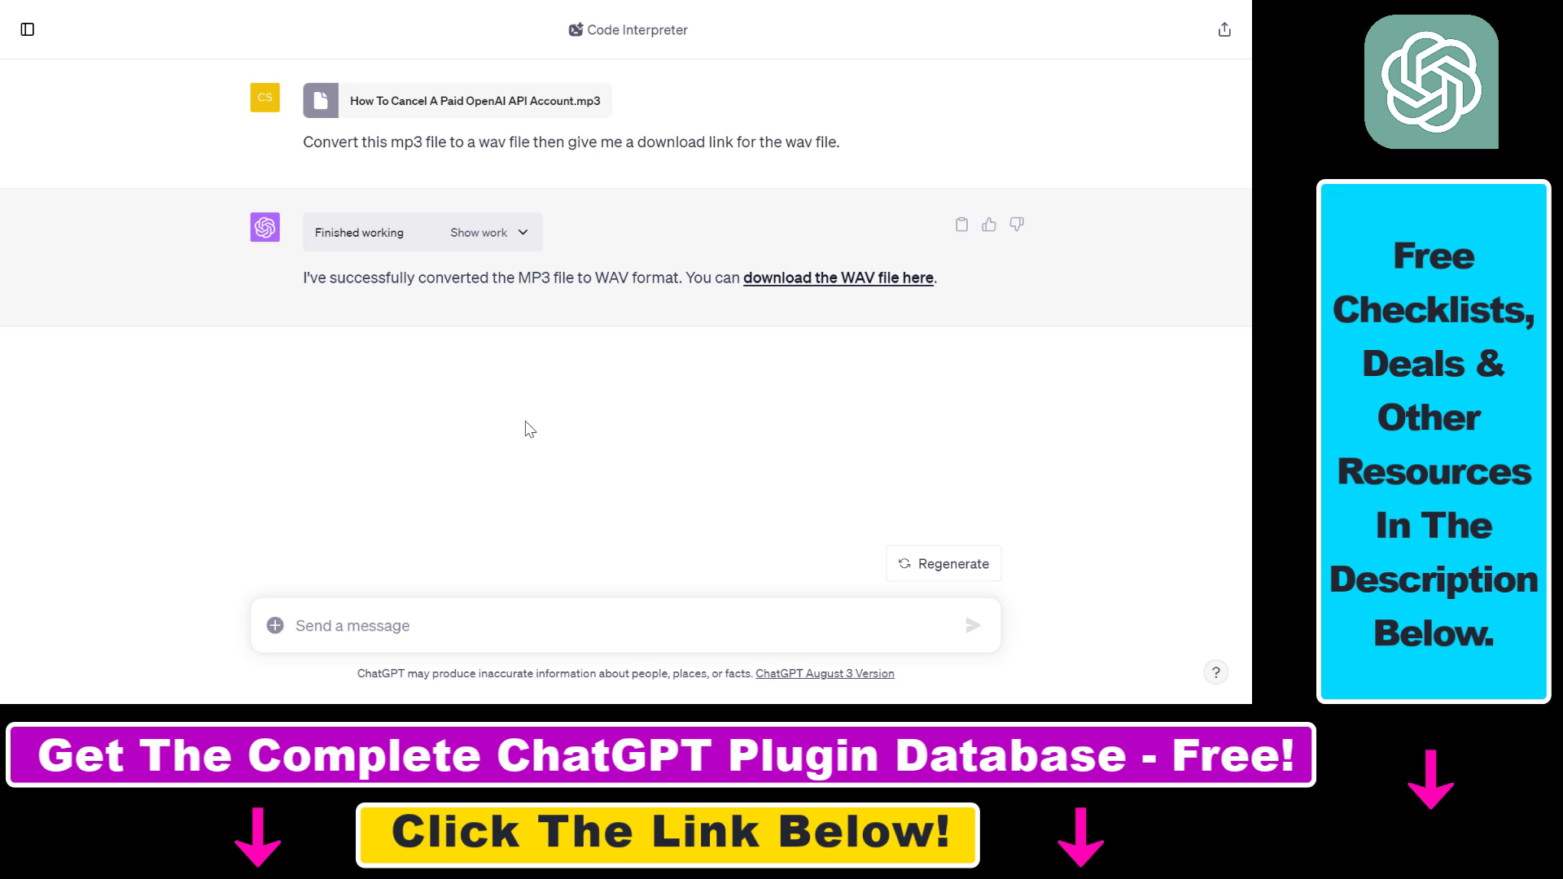
pyautogui.moveTo(846, 325)
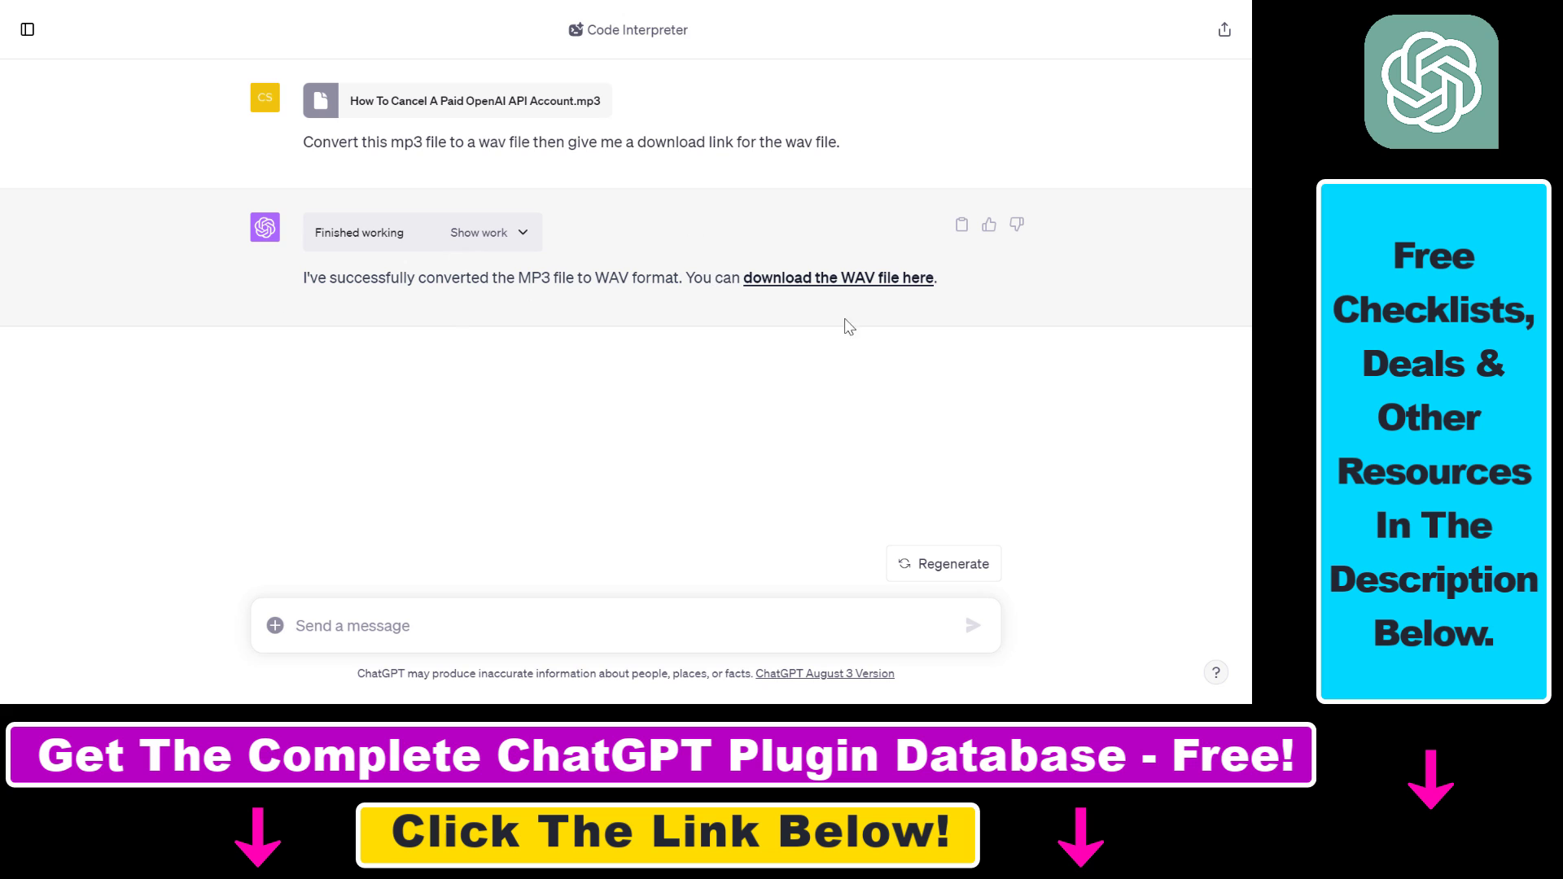
pyautogui.moveTo(218, 397)
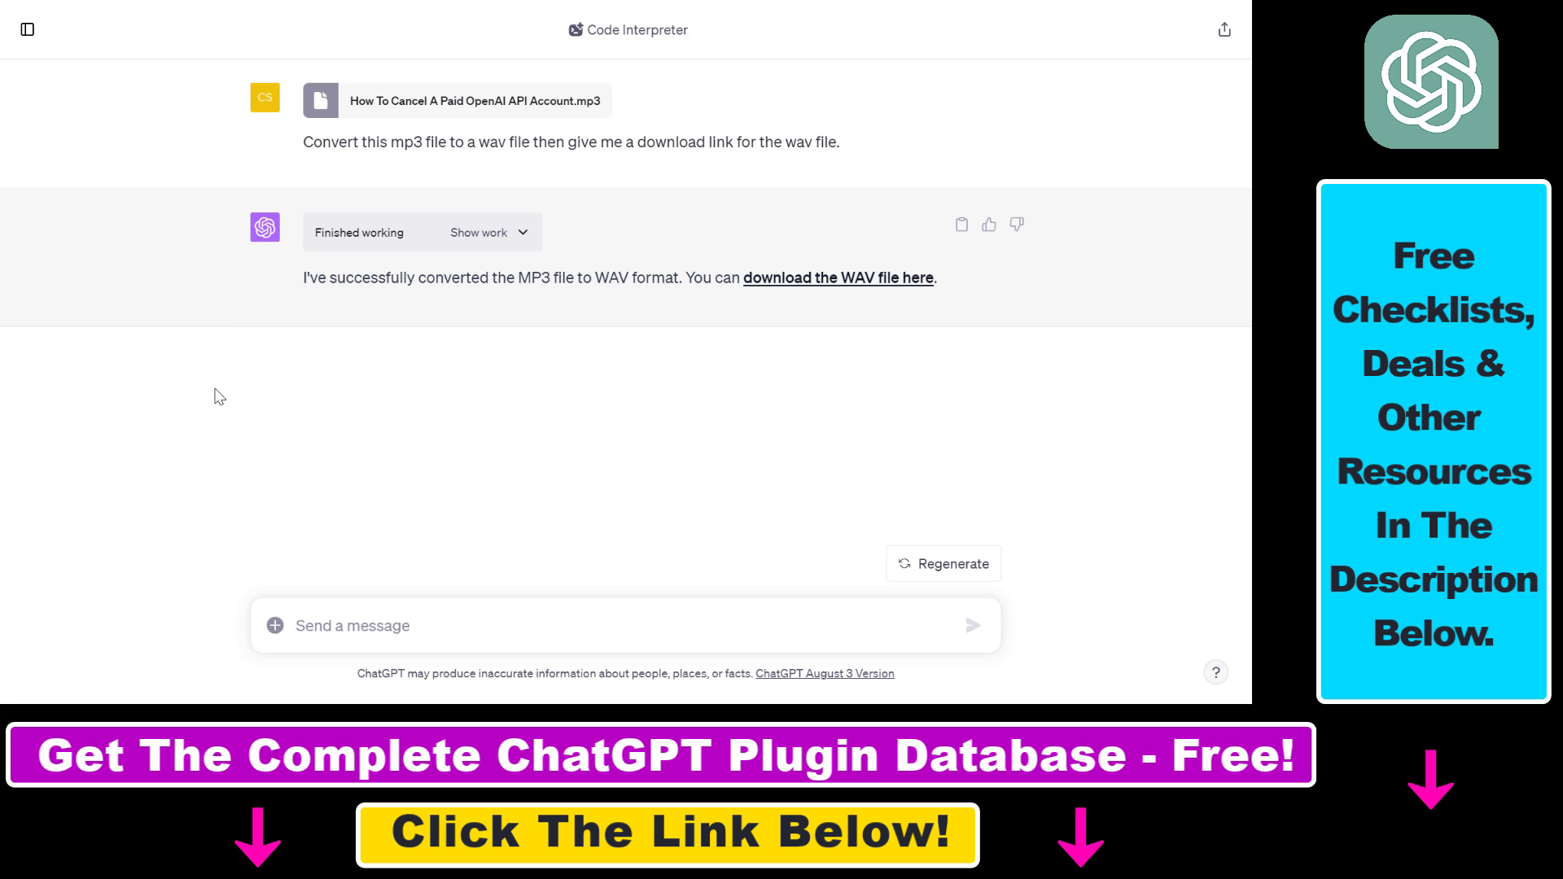
pyautogui.moveTo(525, 251)
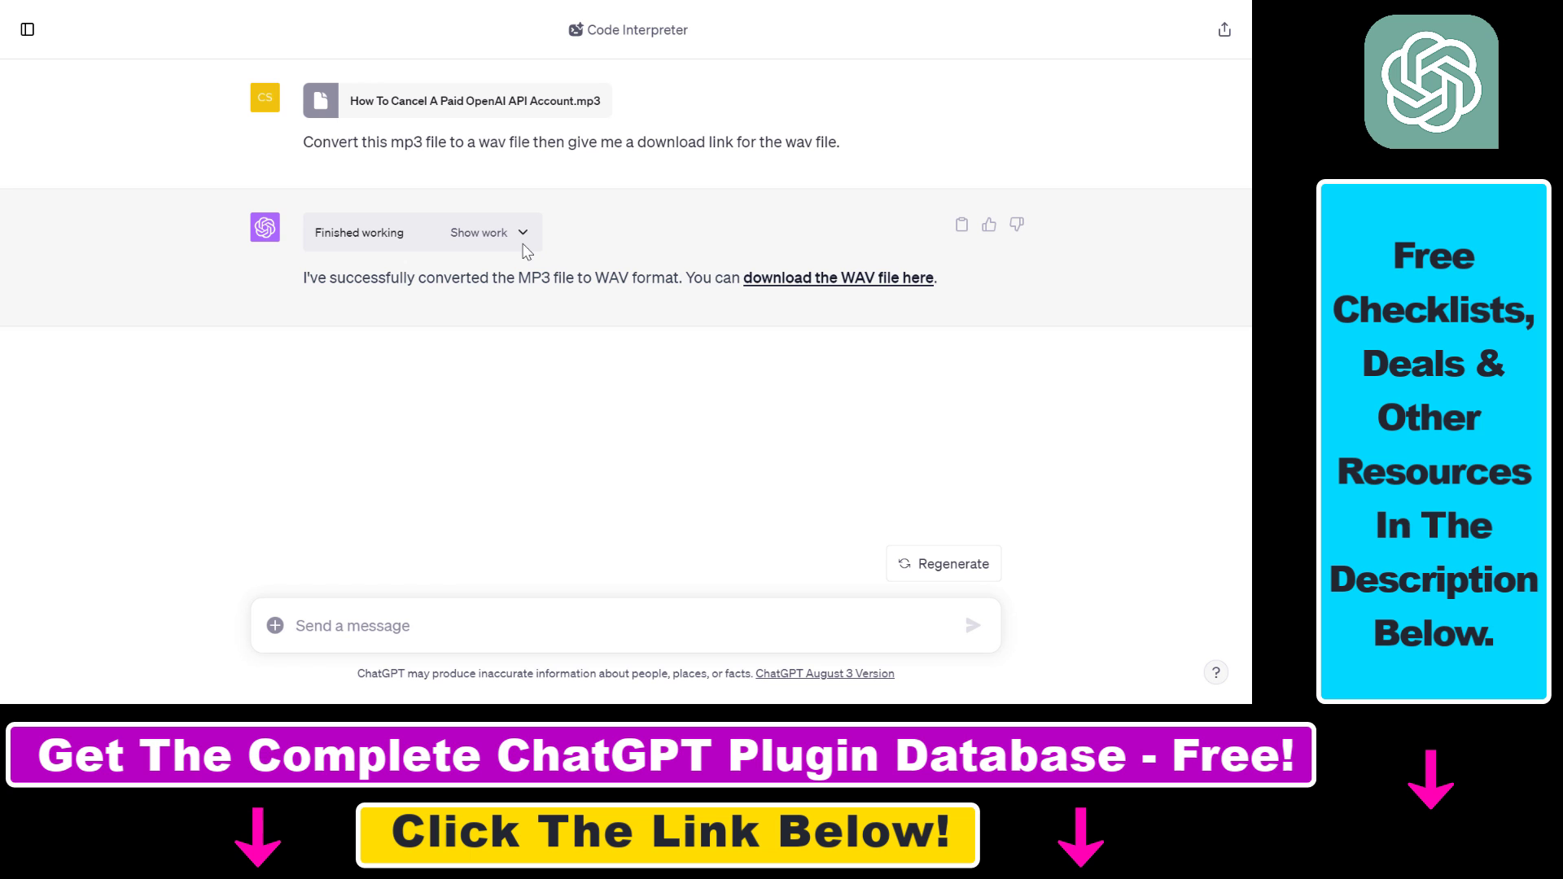
pyautogui.click(478, 232)
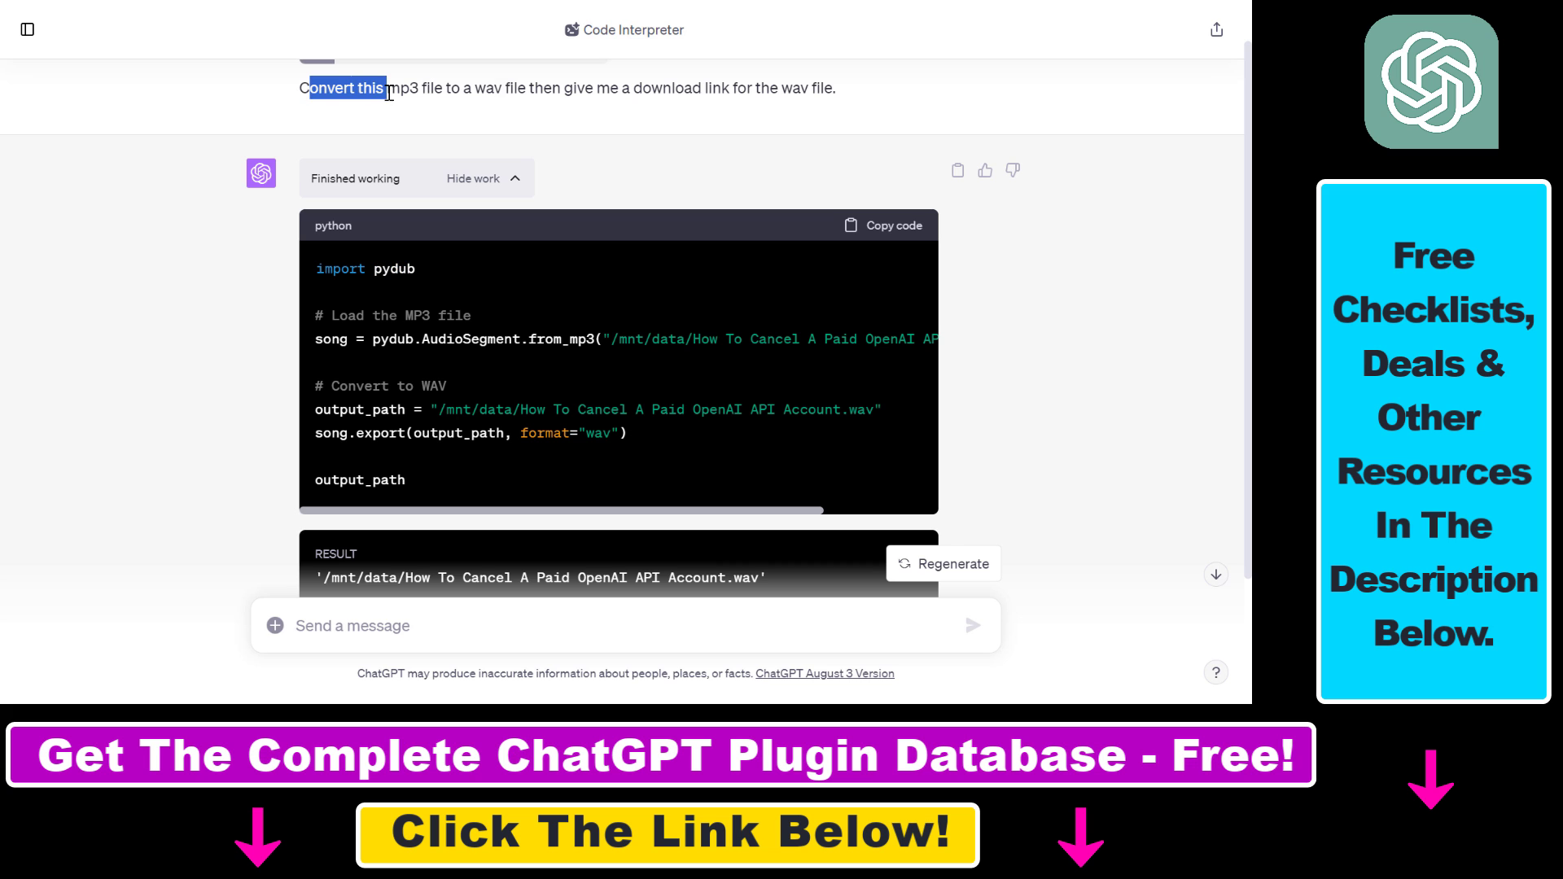
pyautogui.doubleClick(487, 88)
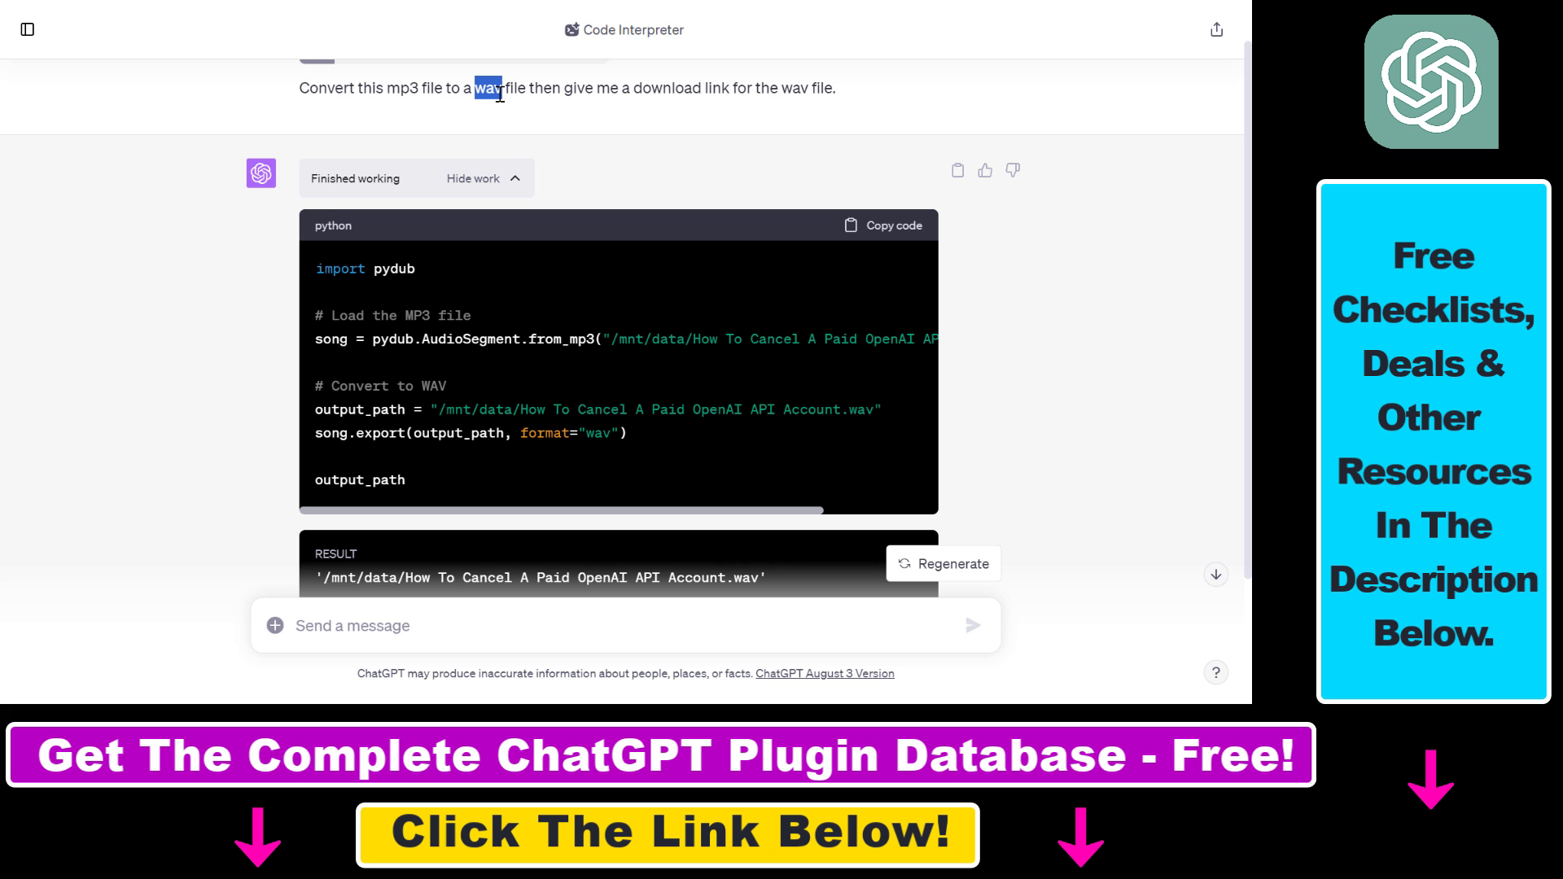
pyautogui.scroll(-3)
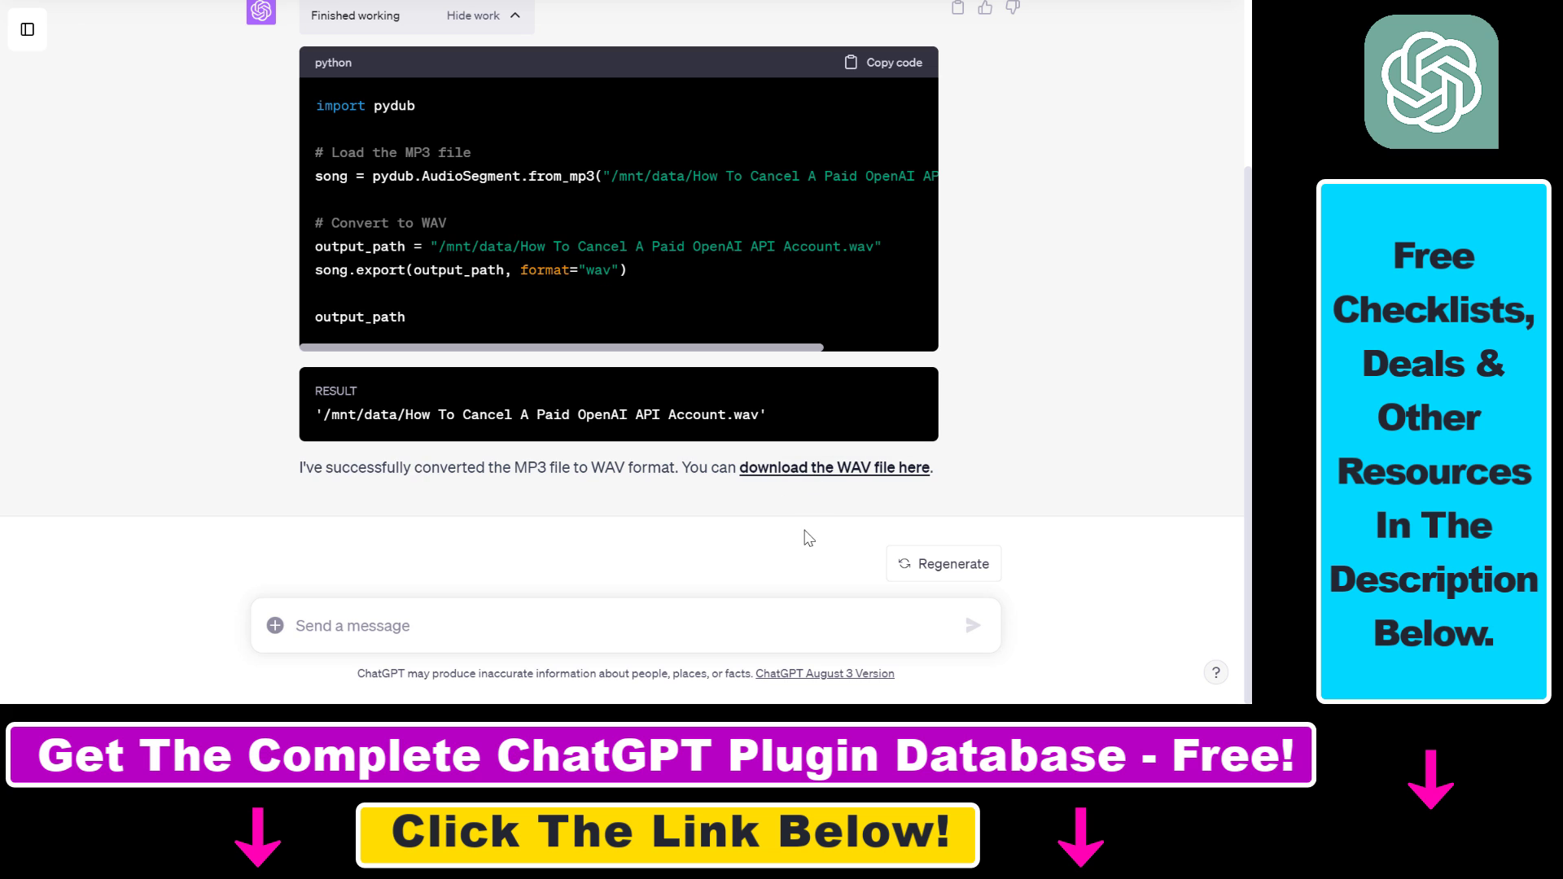
pyautogui.moveTo(833, 467)
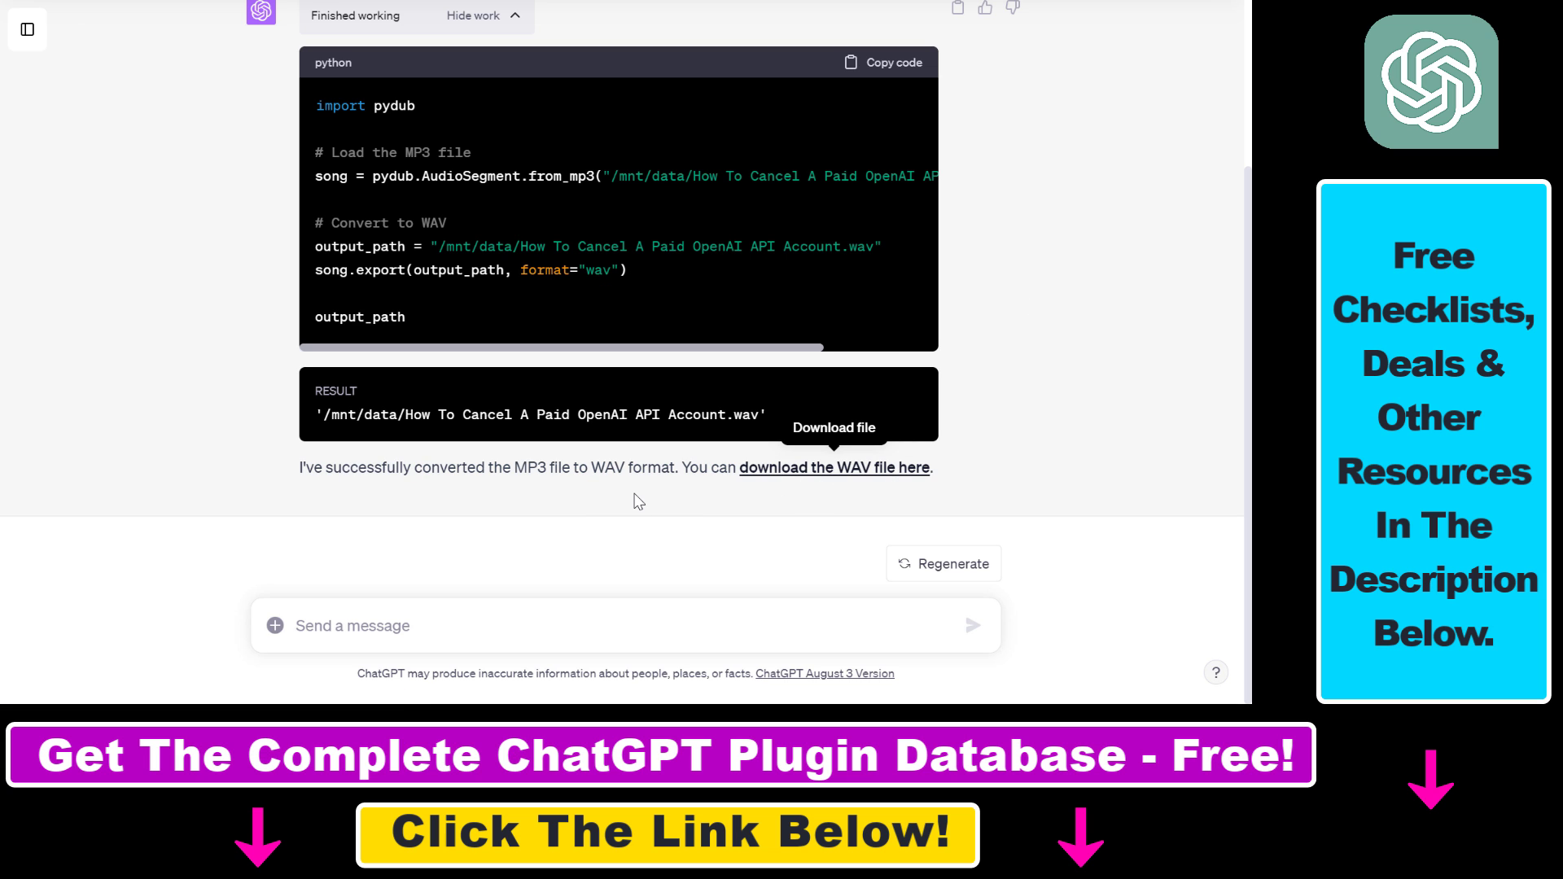
# Download the converted WAV via the link and confirm Save (Mentés) in the dialog.
pyautogui.click(833, 467)
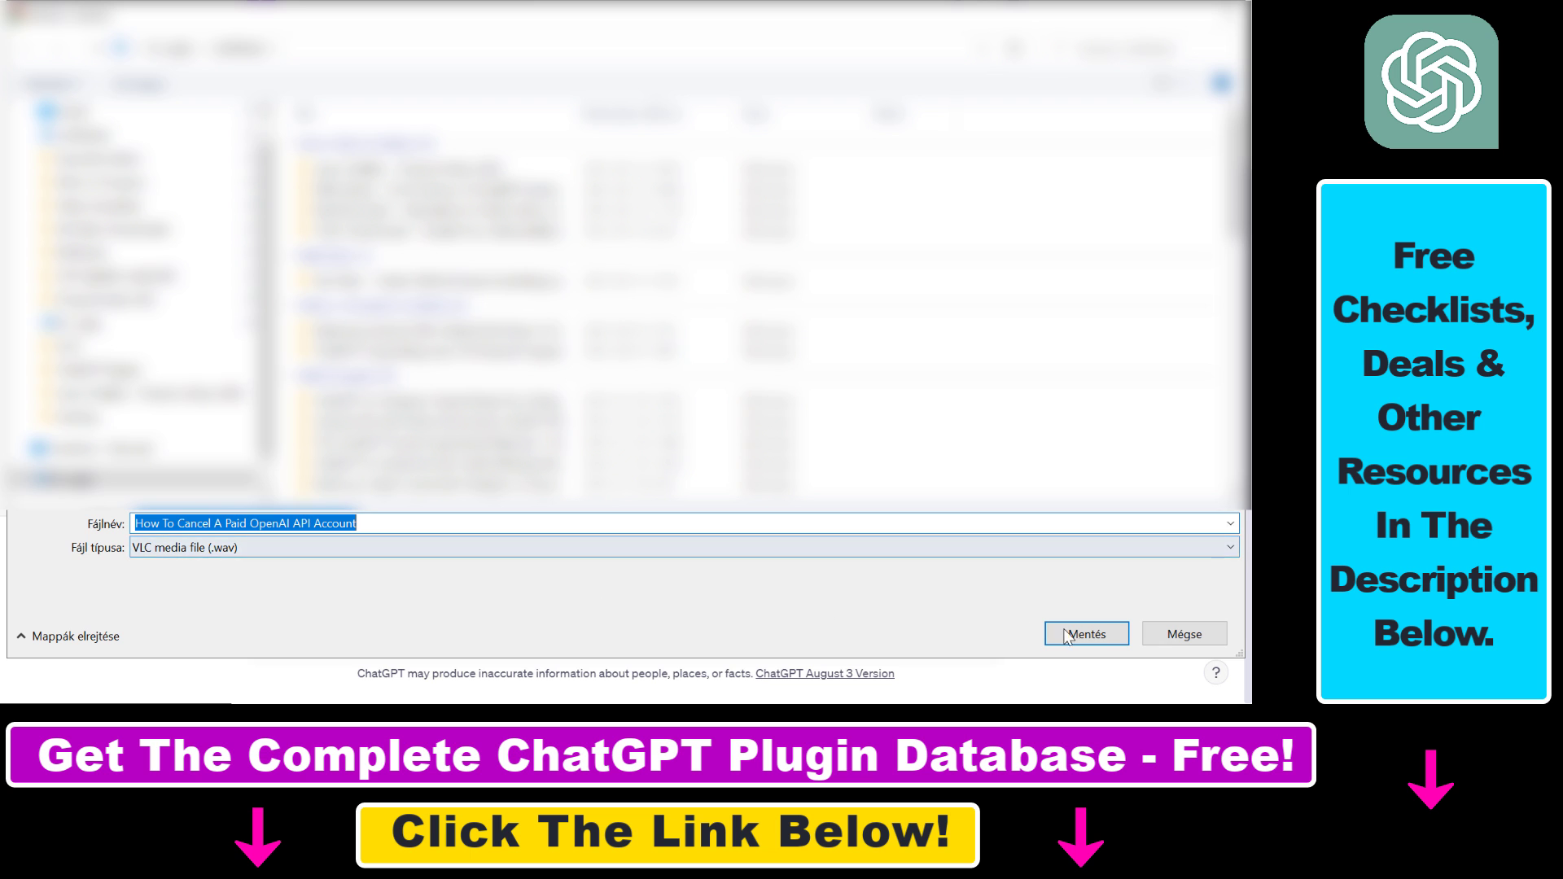
pyautogui.click(1084, 633)
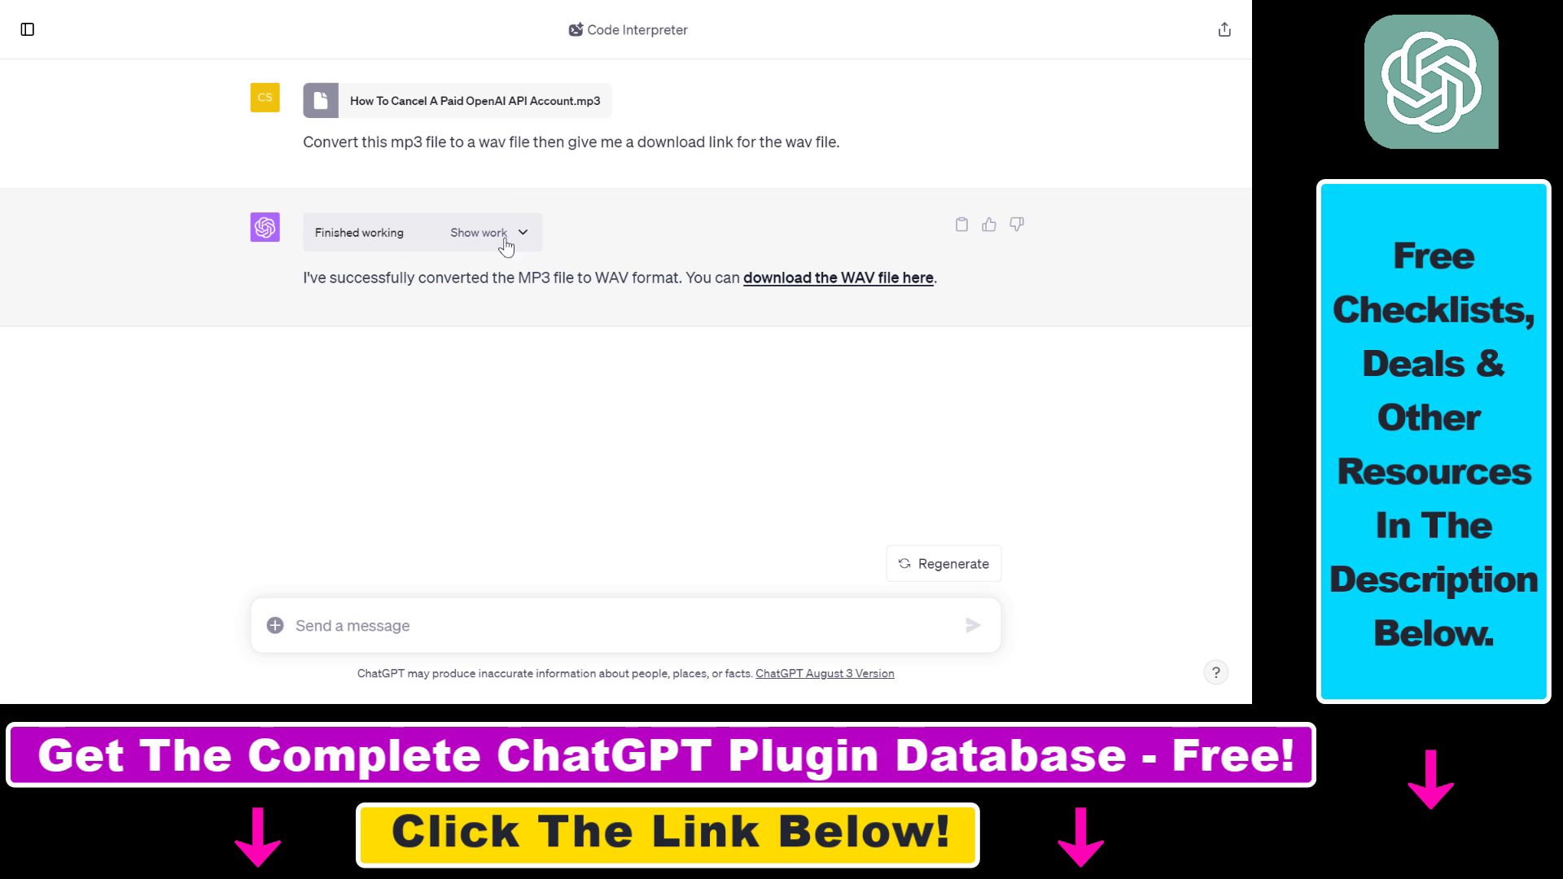